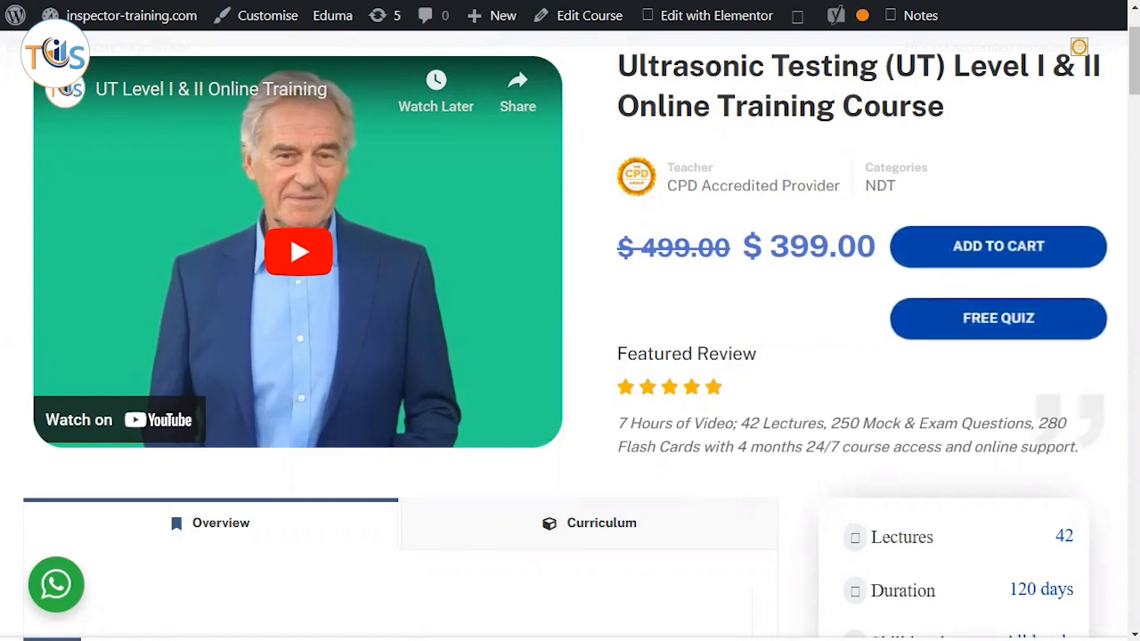
- Scroll down the course overview to the 'Why E-Learning Training Course?' reasons
scroll("down", 3)
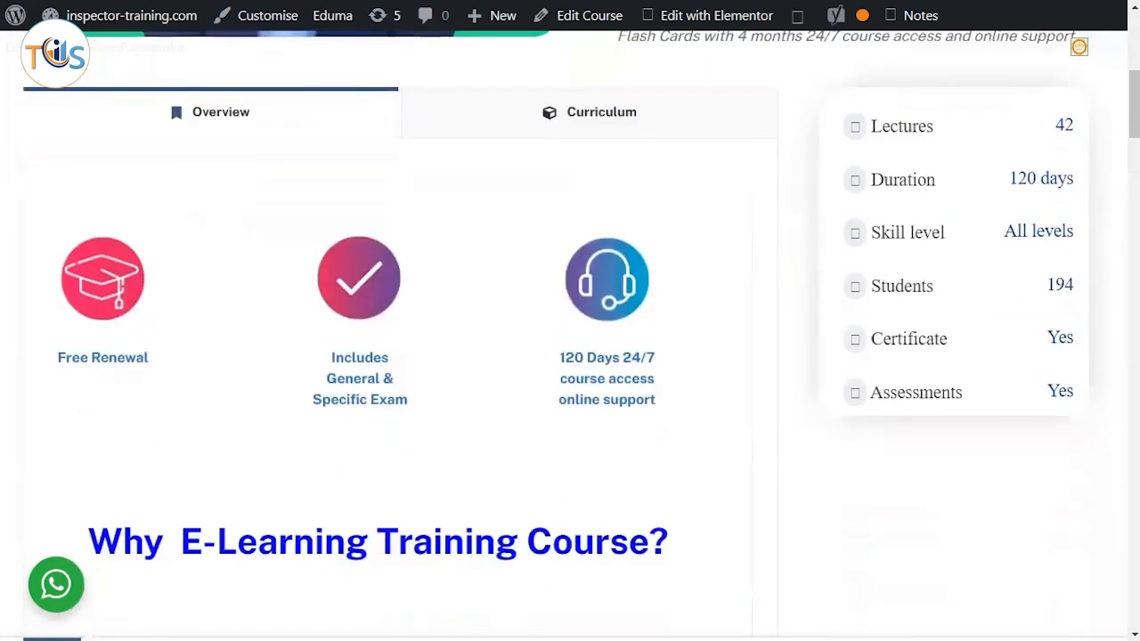
scroll("down", 3)
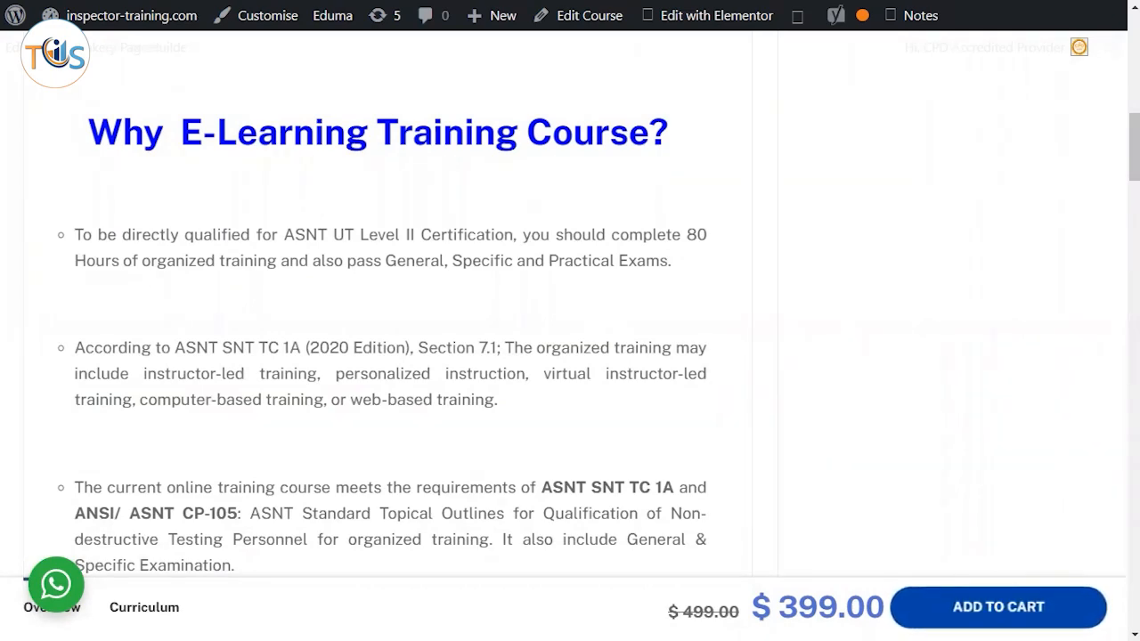
- Scroll the Overview further to the 'What will I learn?' topics section
scroll("down", 3)
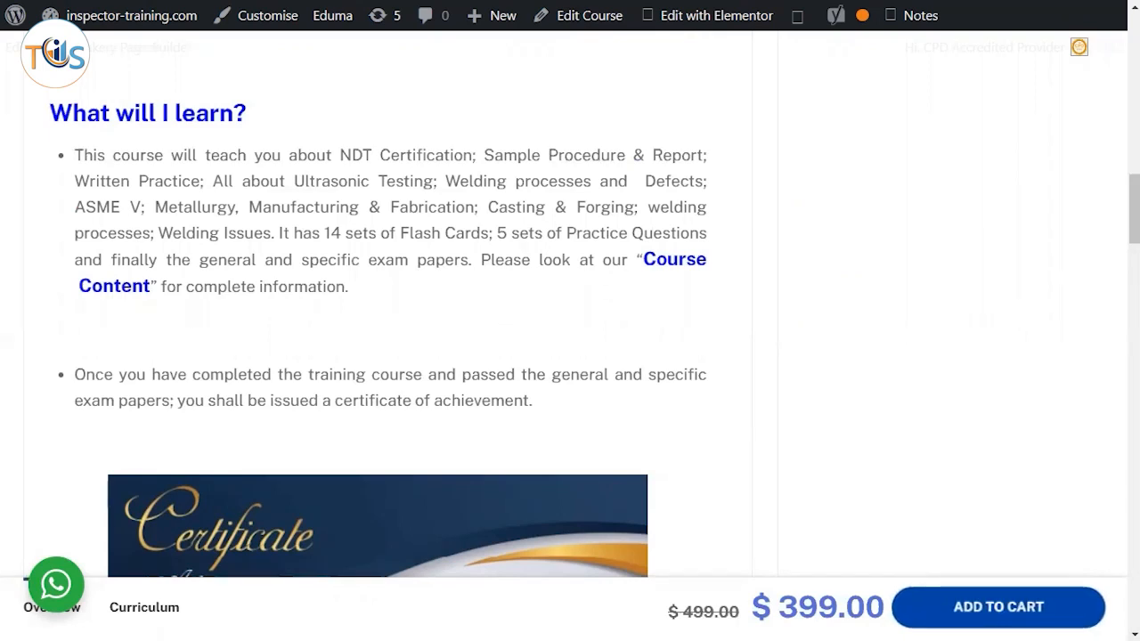
- Scroll past the sample ASNT UT Level II certificate to the 'What happens if I fail the theory papers?' heading
scroll("down", 3)
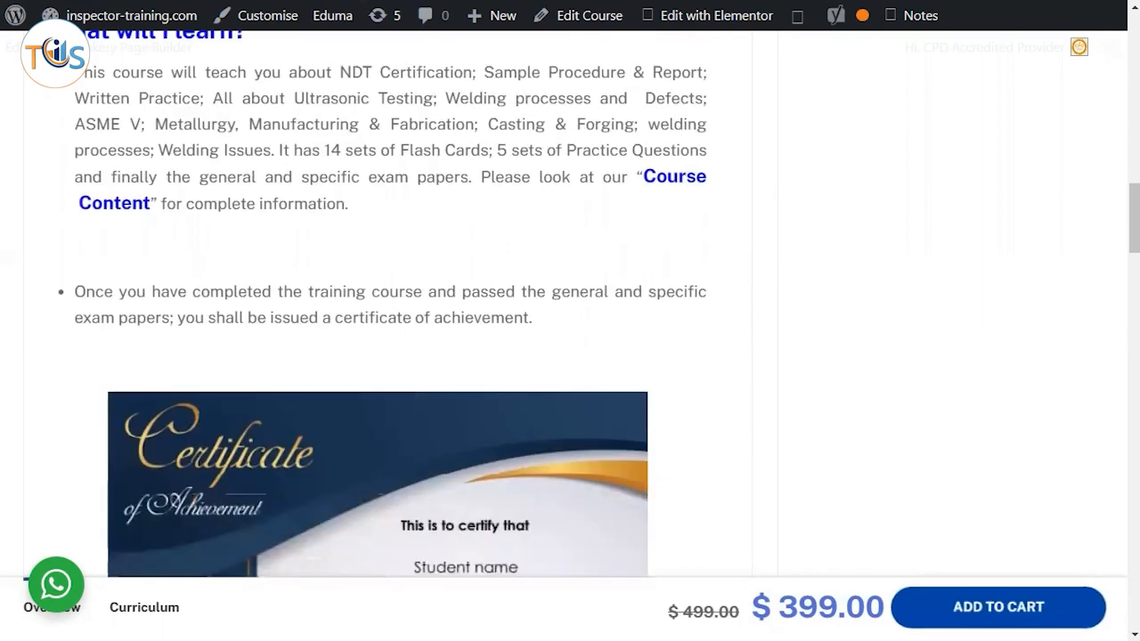
scroll("down", 3)
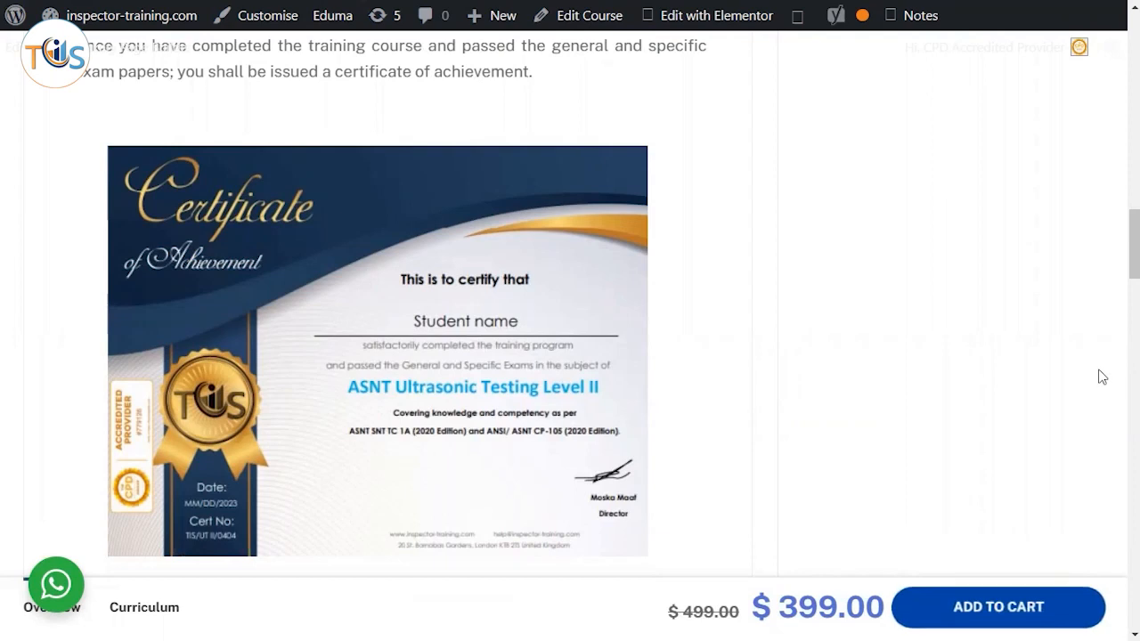
scroll("down", 3)
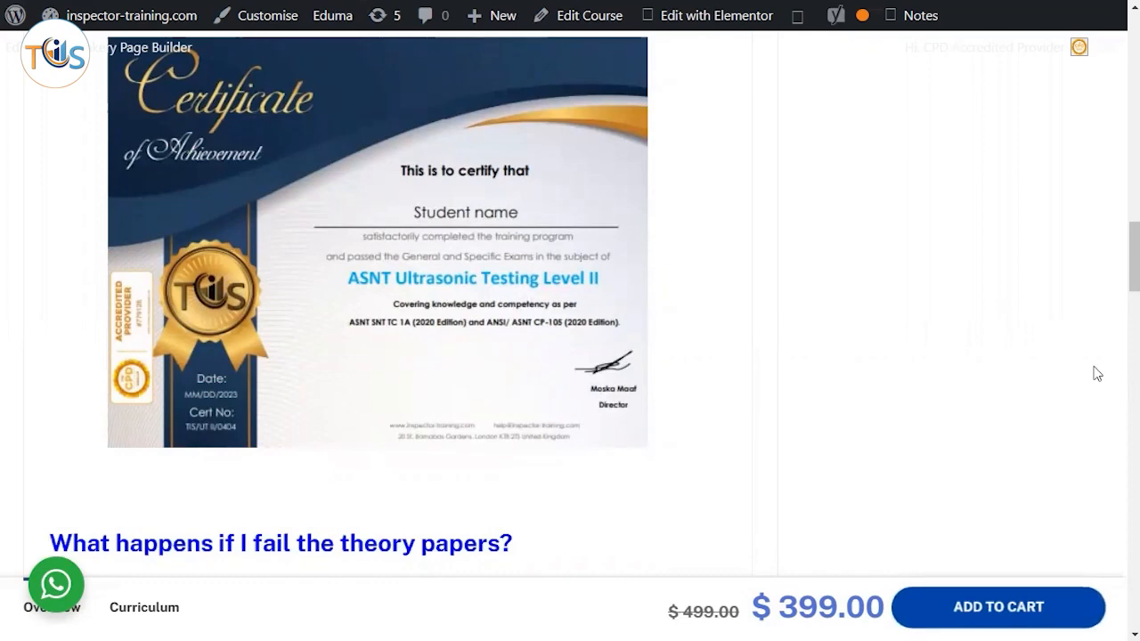
- Scroll to the failure policy answers and the 120-day WhatsApp & Zoom support note
scroll("down", 3)
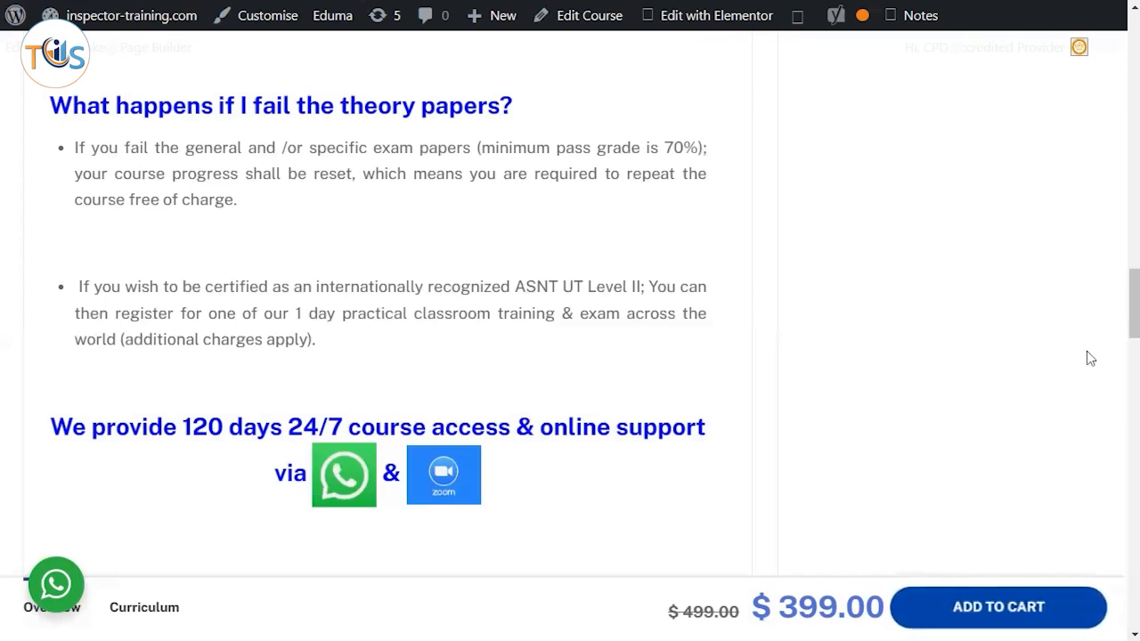
- Reach the contact details and open the WhatsApp 'Start a Conversation' panel listing Ash and Moska
scroll("down", 3)
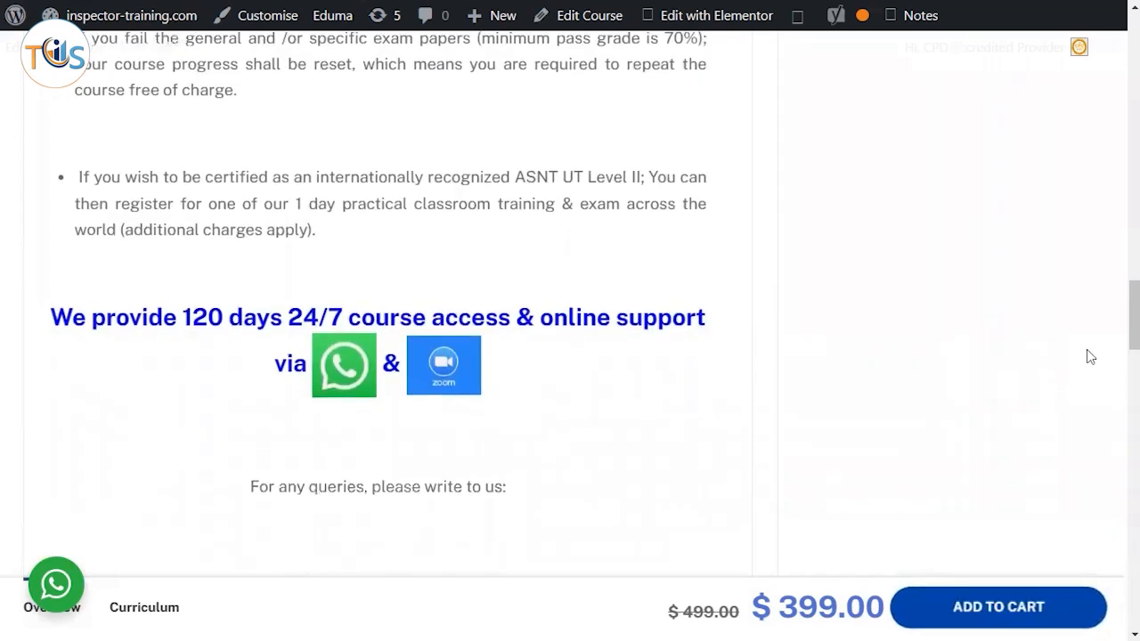
mouse_move(981, 408)
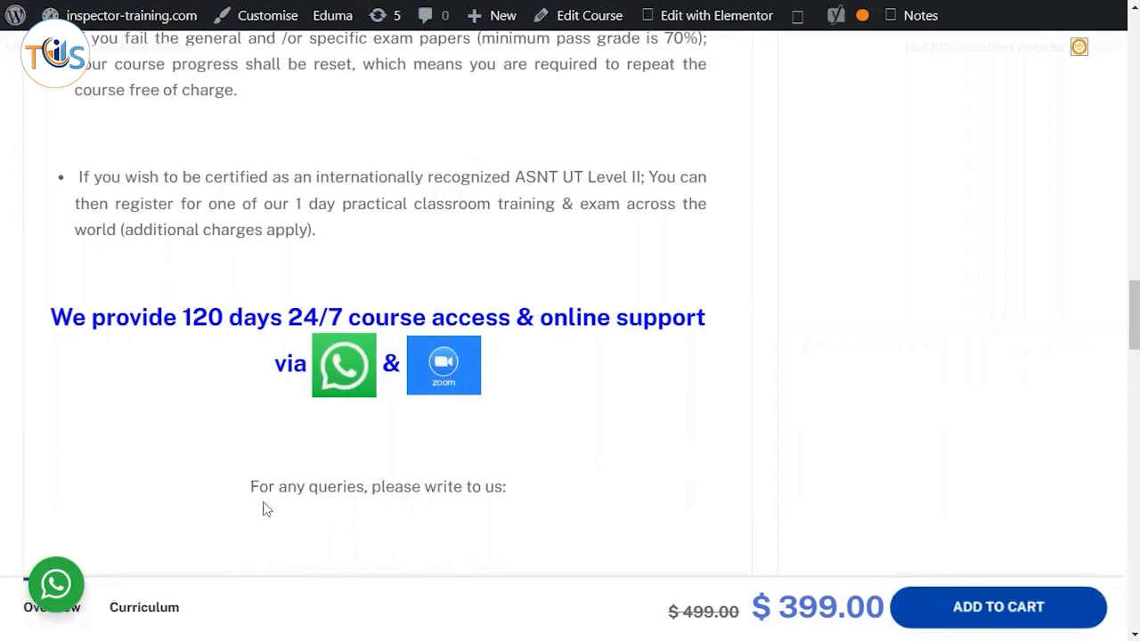
scroll("down", 3)
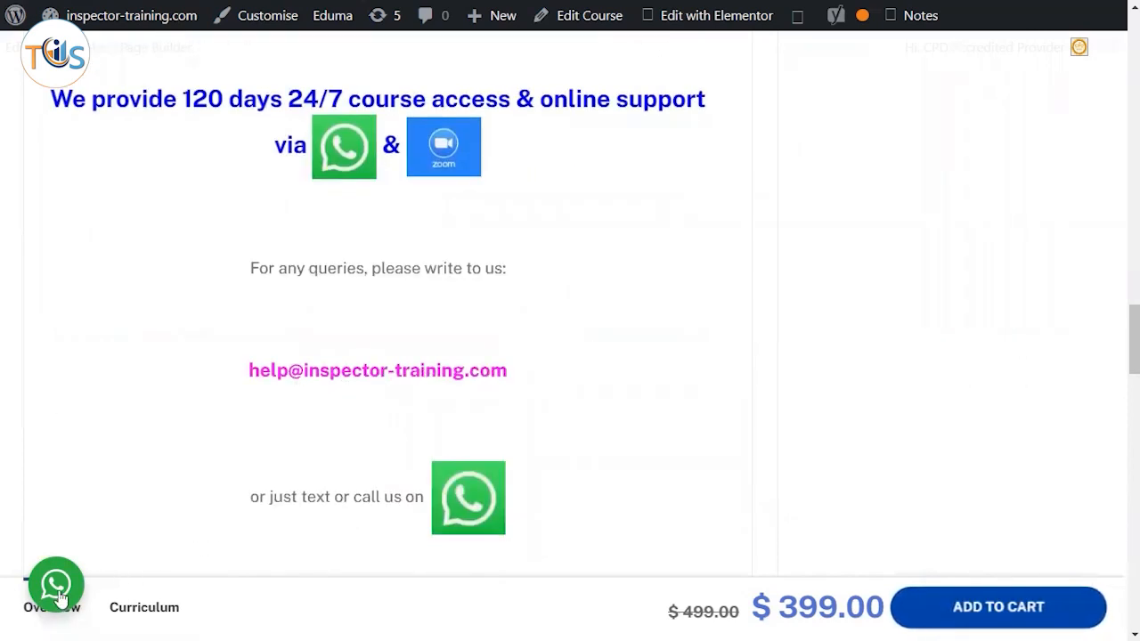
left_click(56, 585)
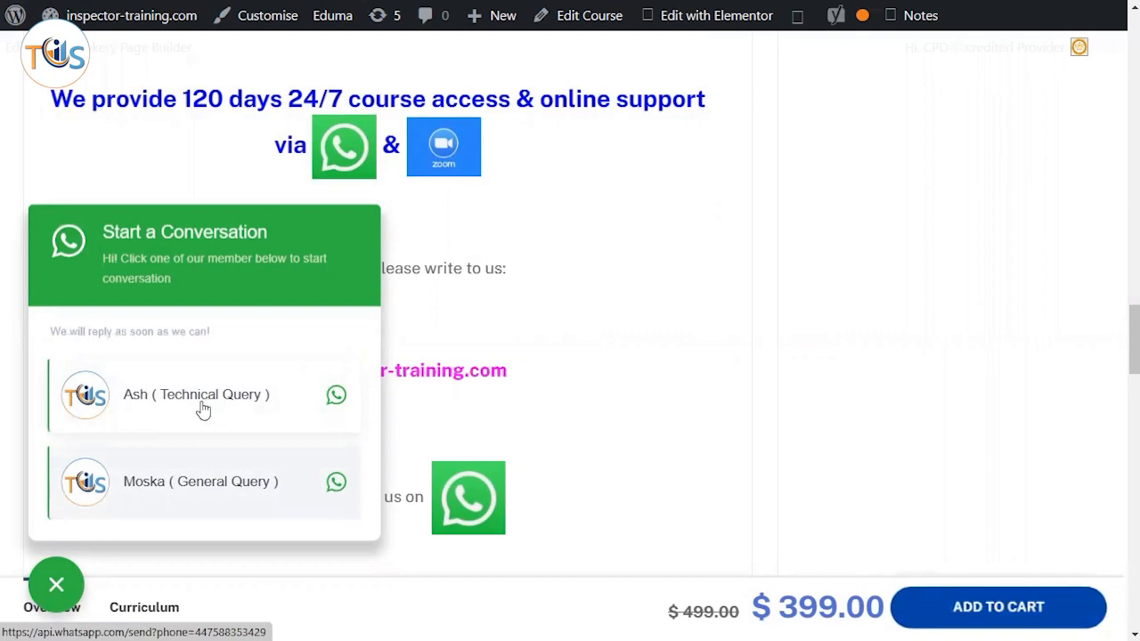
mouse_move(203, 410)
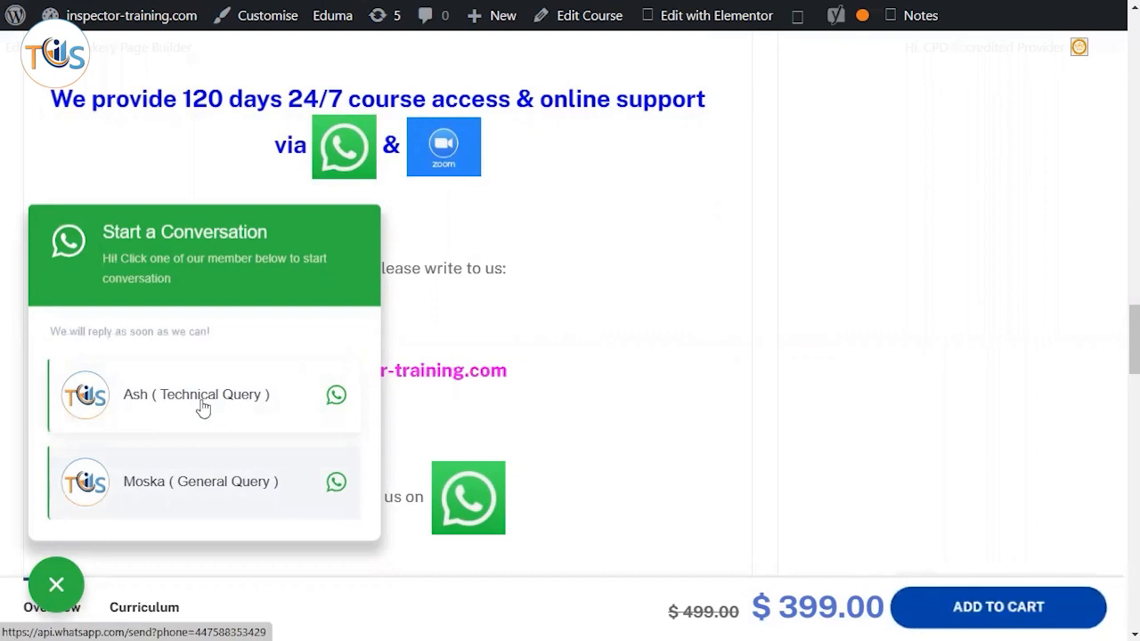
mouse_move(196, 431)
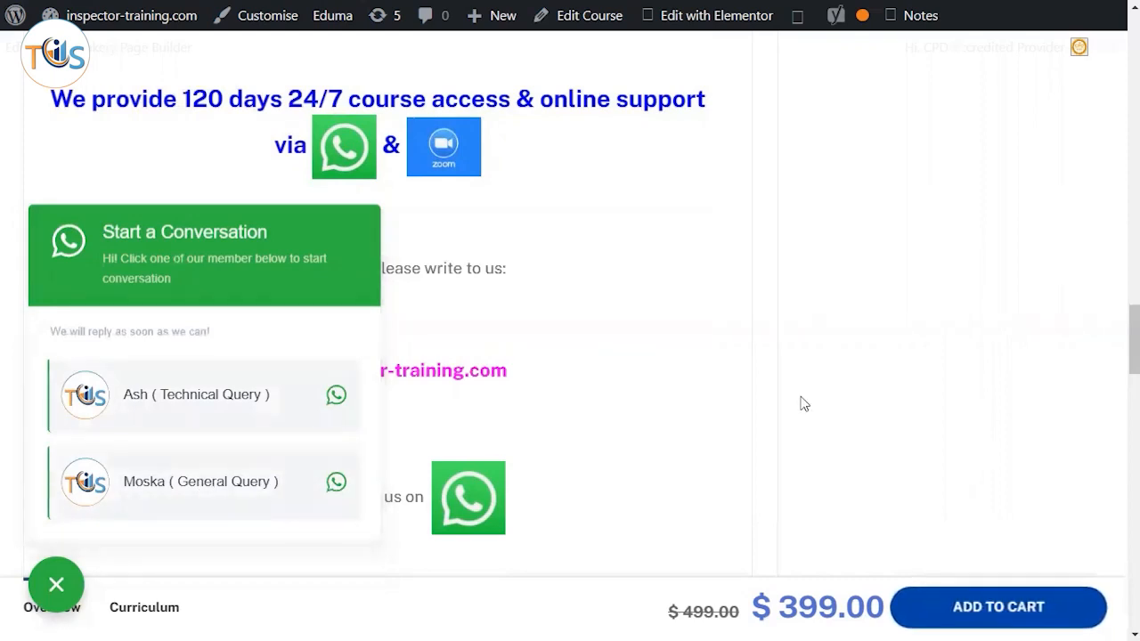
mouse_move(998, 607)
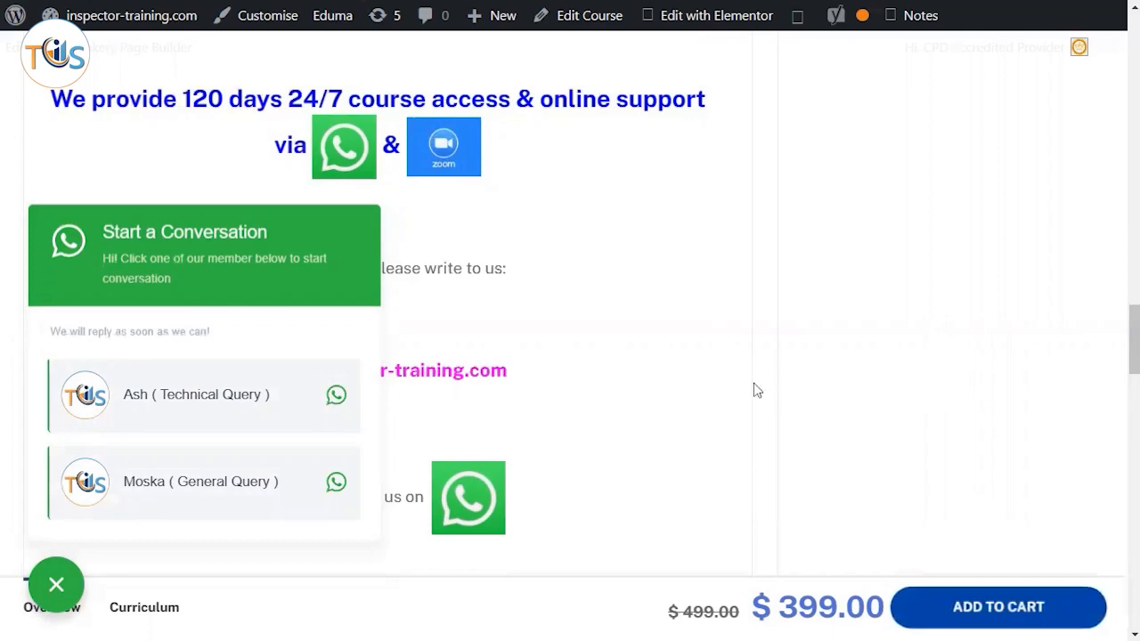
- Close the WhatsApp panel and show the Curriculum list with Module 1 and Module 2 lectures
left_click(56, 585)
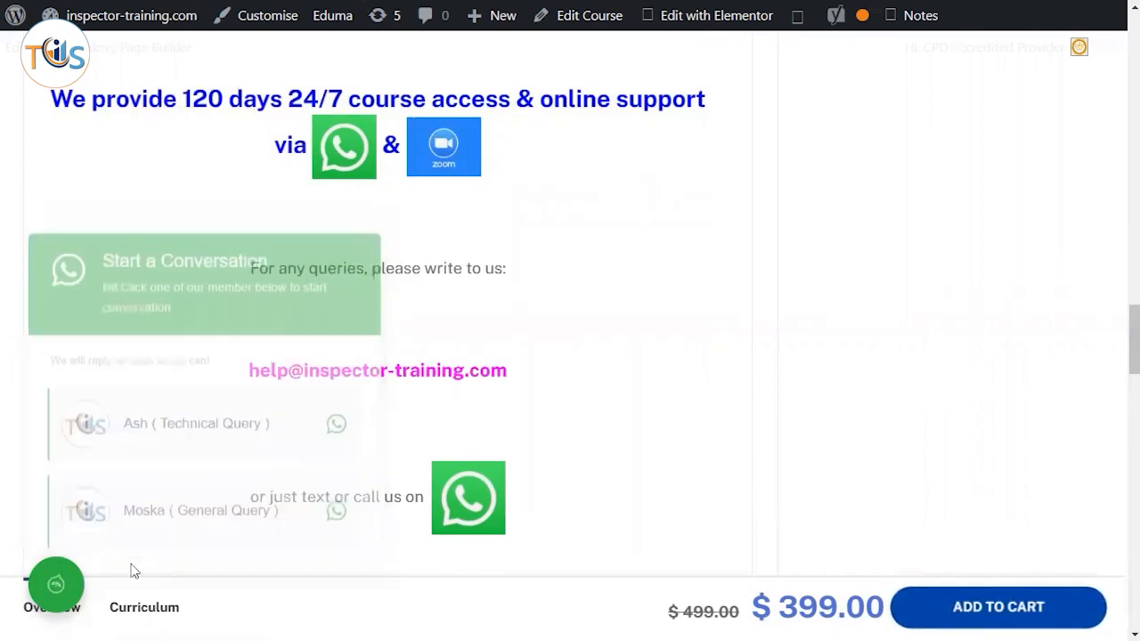
scroll("down", 3)
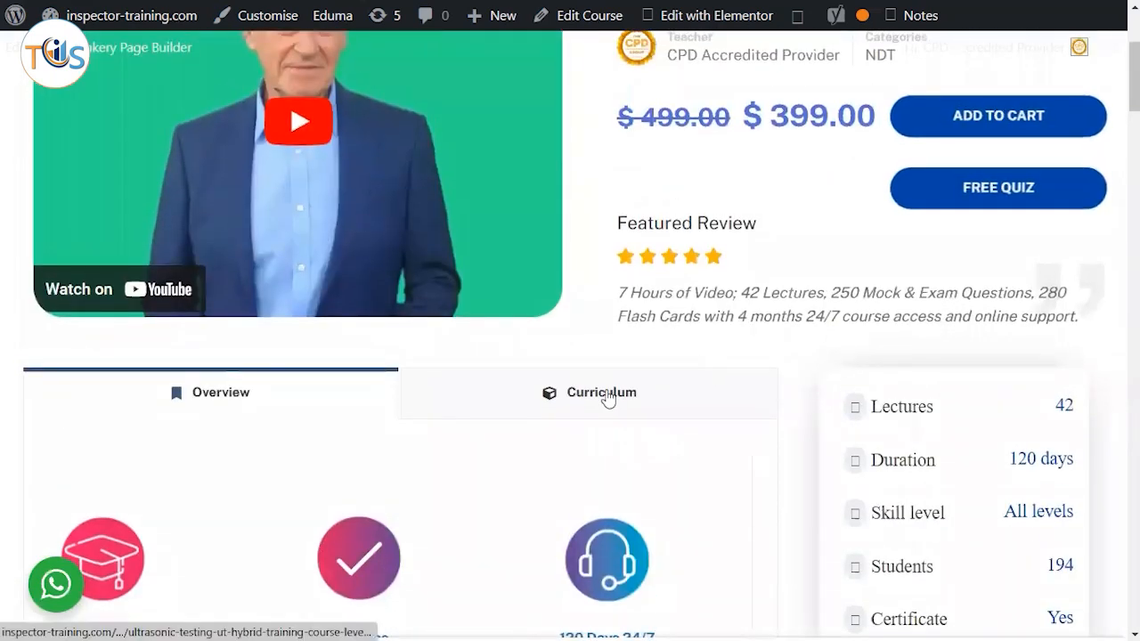
left_click(601, 392)
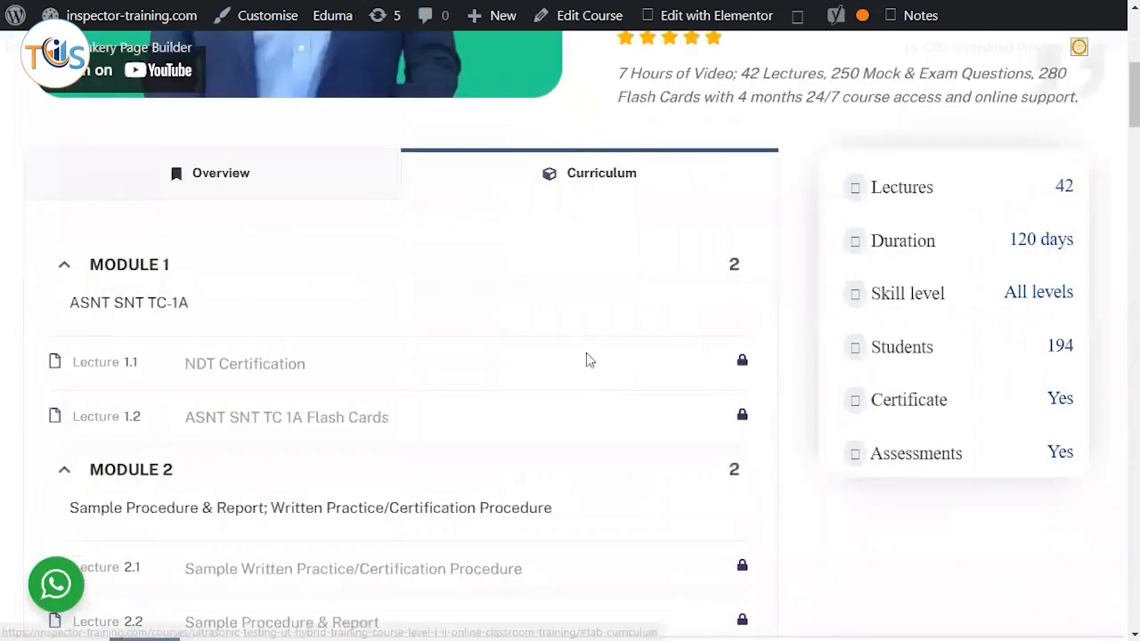
scroll("down", 3)
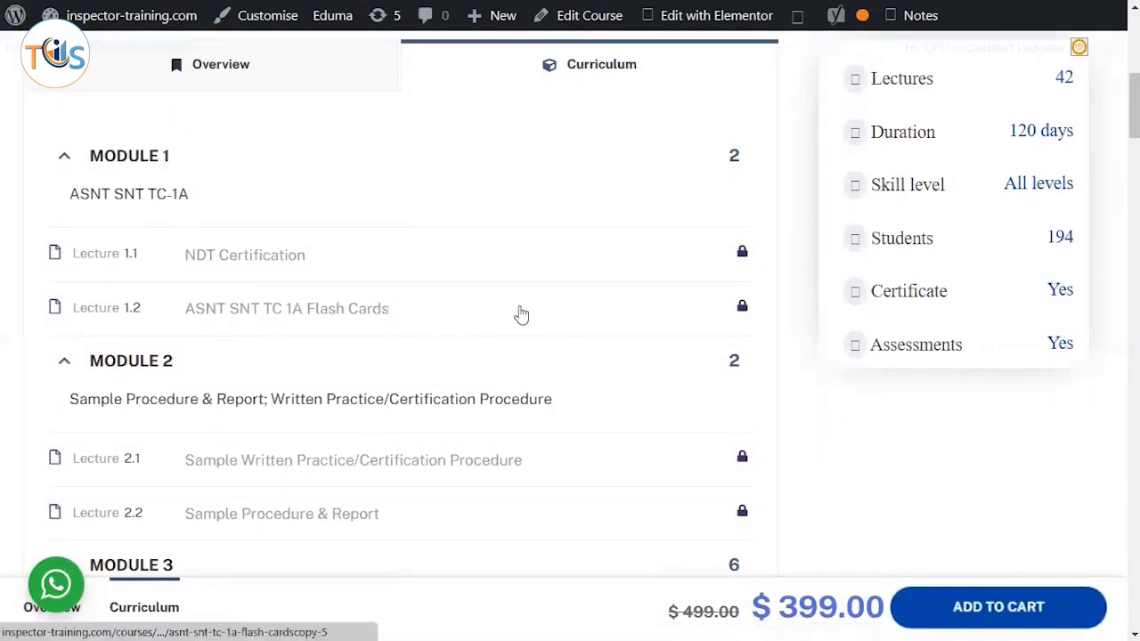
mouse_move(261, 273)
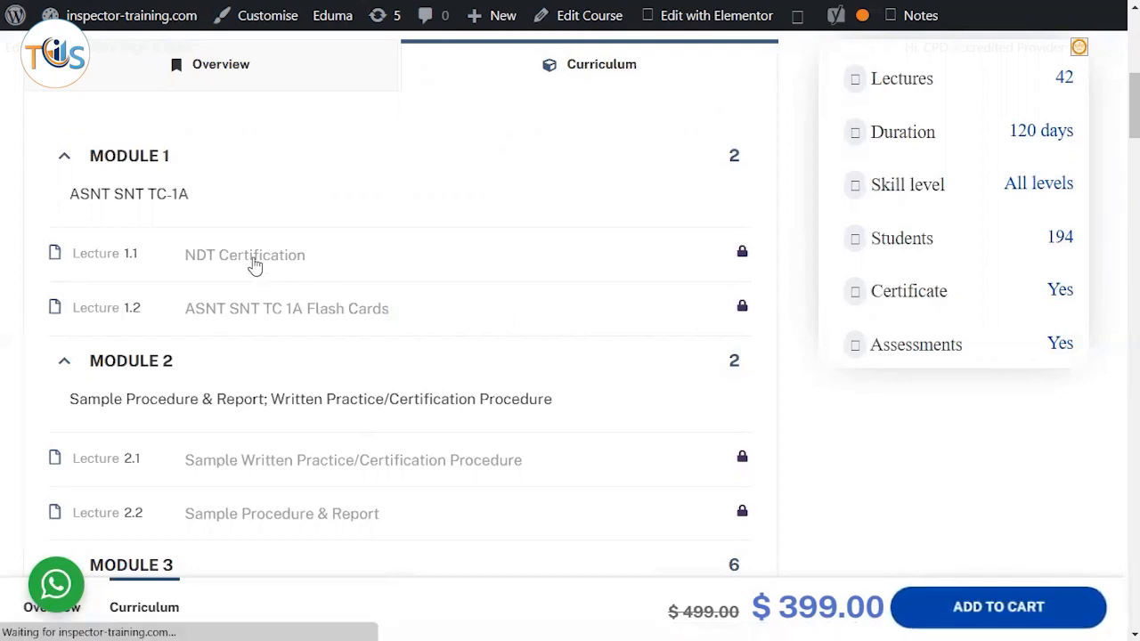
mouse_move(220, 206)
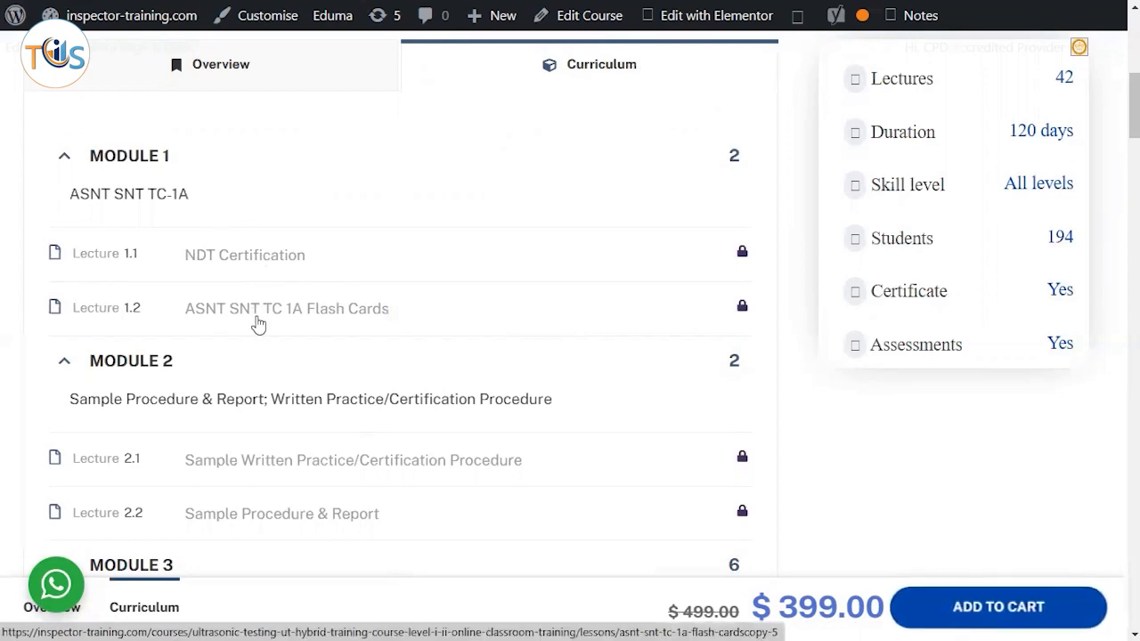
mouse_move(285, 307)
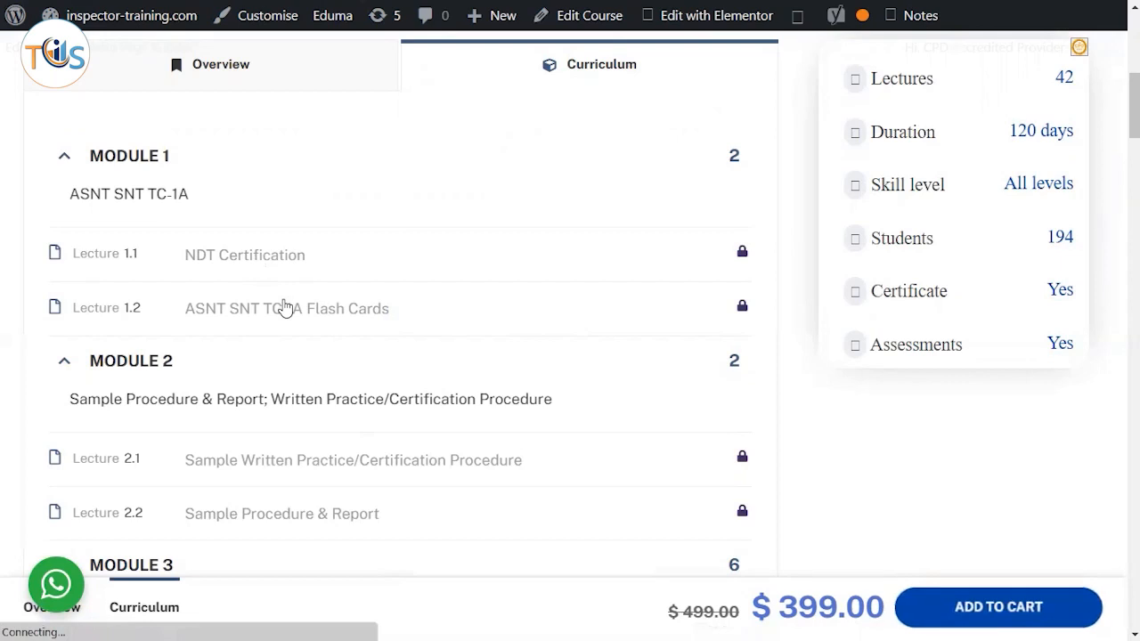
- Open 'Sample Written Practice/Certification Procedure' from Module 2 and scroll to its contents and foreword
left_click(244, 255)
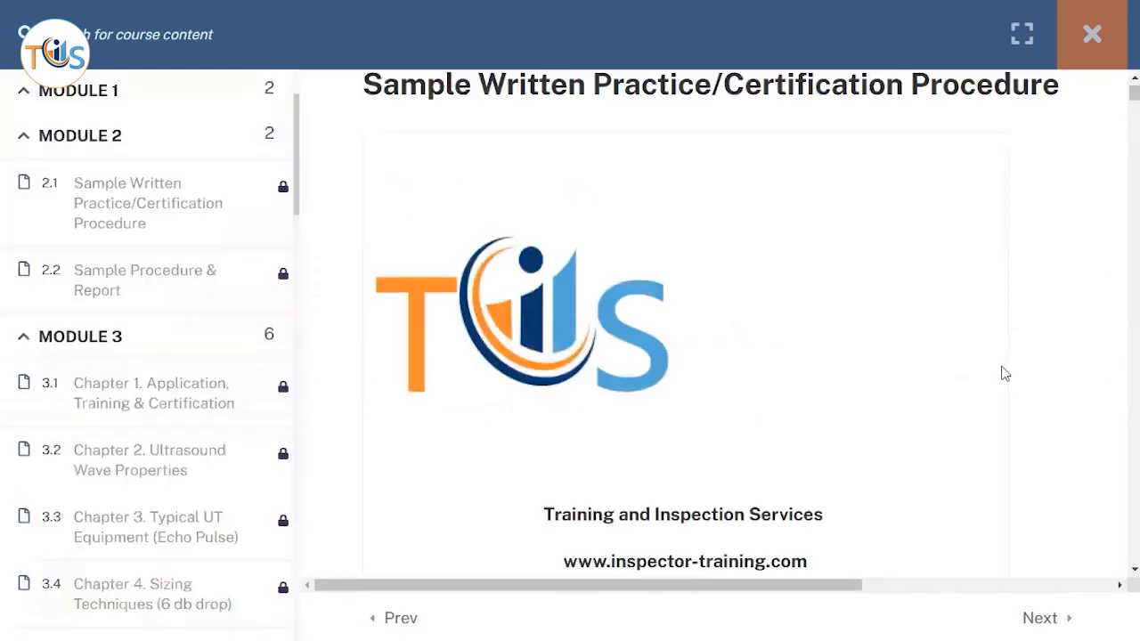
scroll("down", 3)
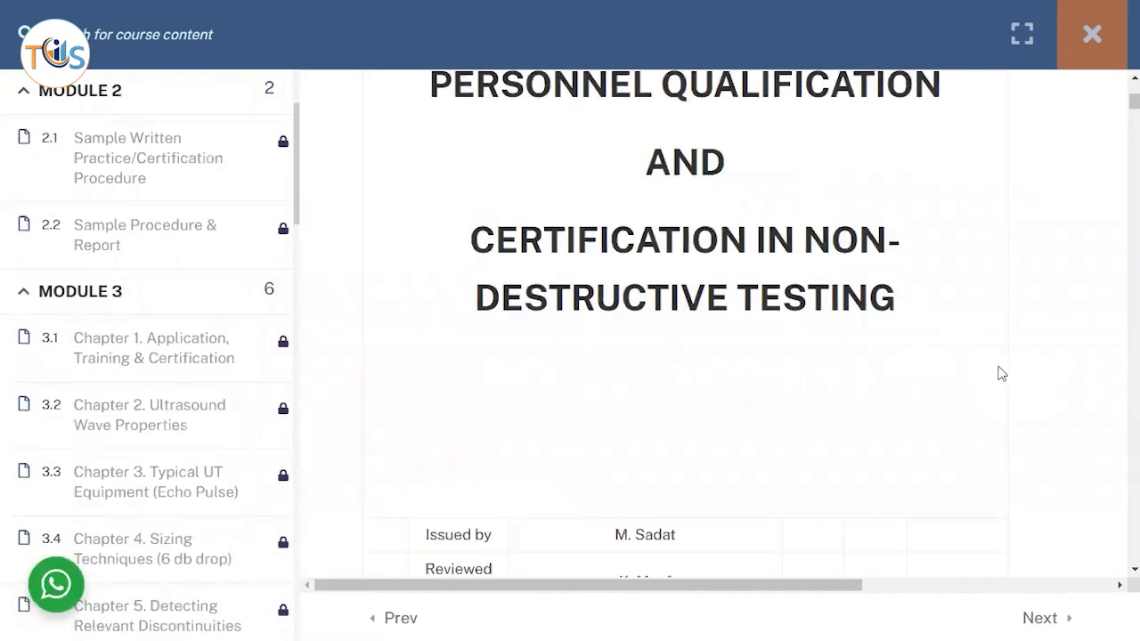
scroll("down", 3)
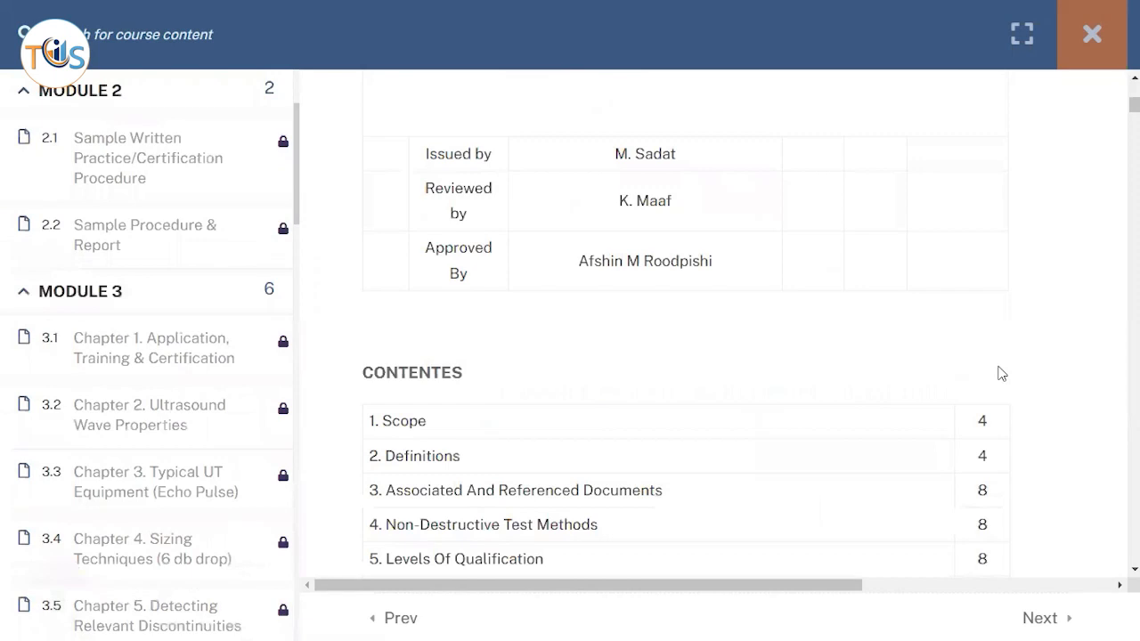
scroll("down", 3)
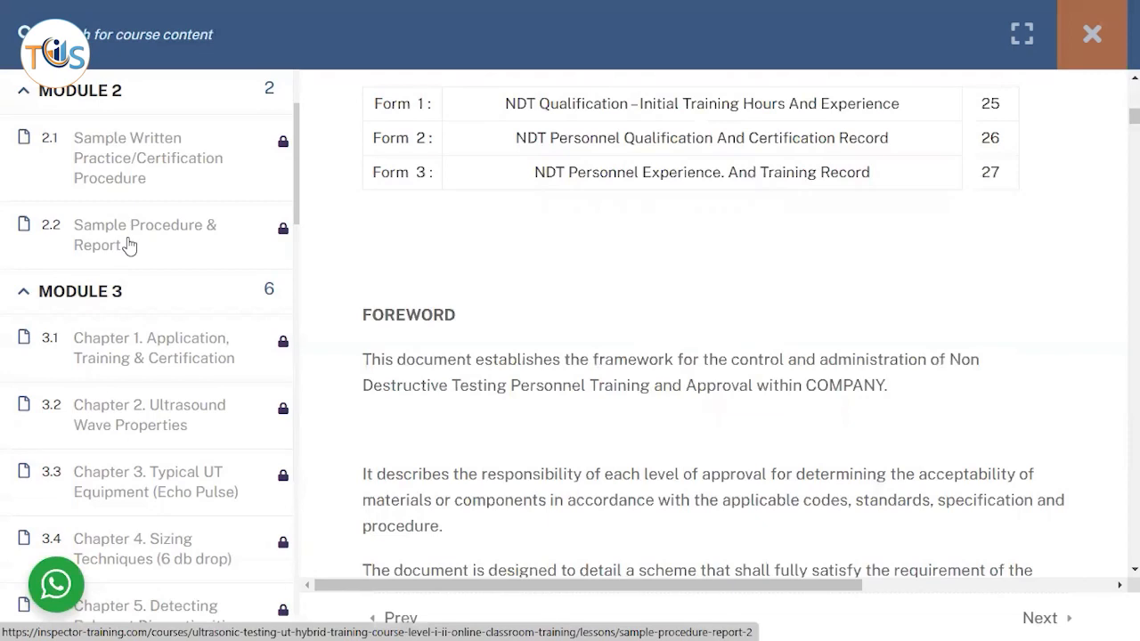
mouse_move(145, 246)
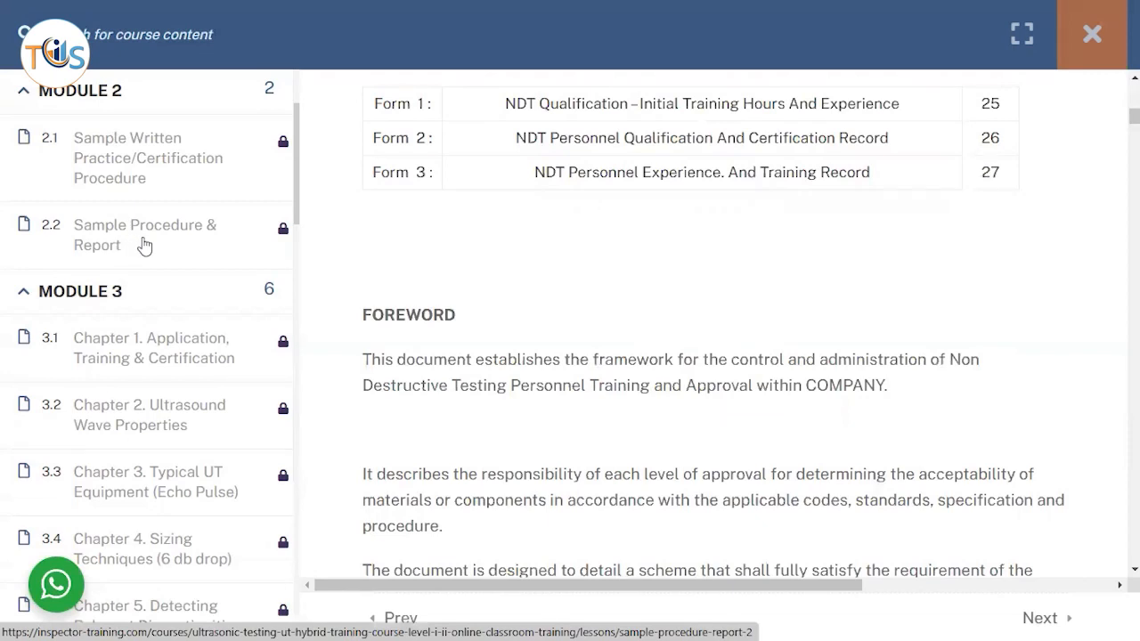
- Open lesson 2.2 'Sample Procedure & Report' and scroll through the procedure to the Ultrasonic Test Report form
left_click(145, 235)
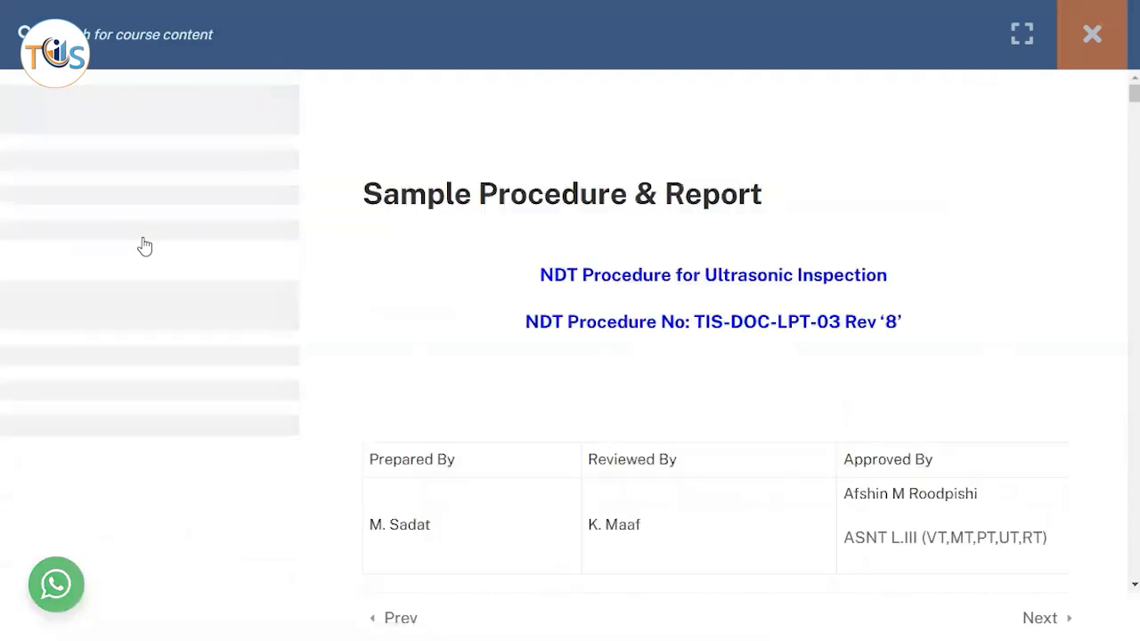
mouse_move(576, 285)
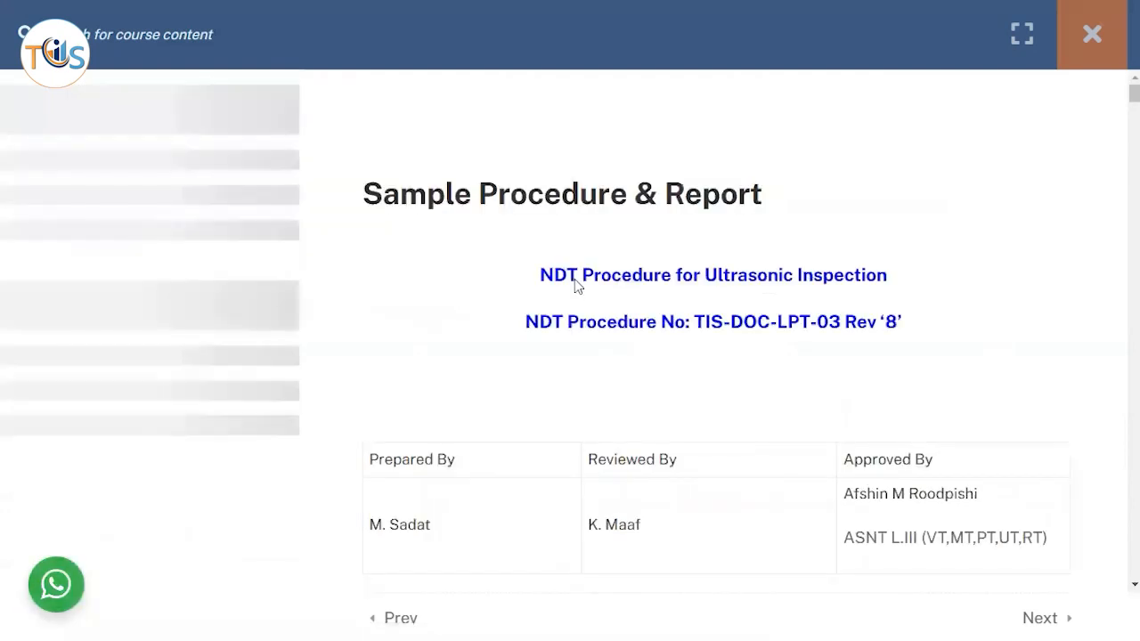
scroll("down", 3)
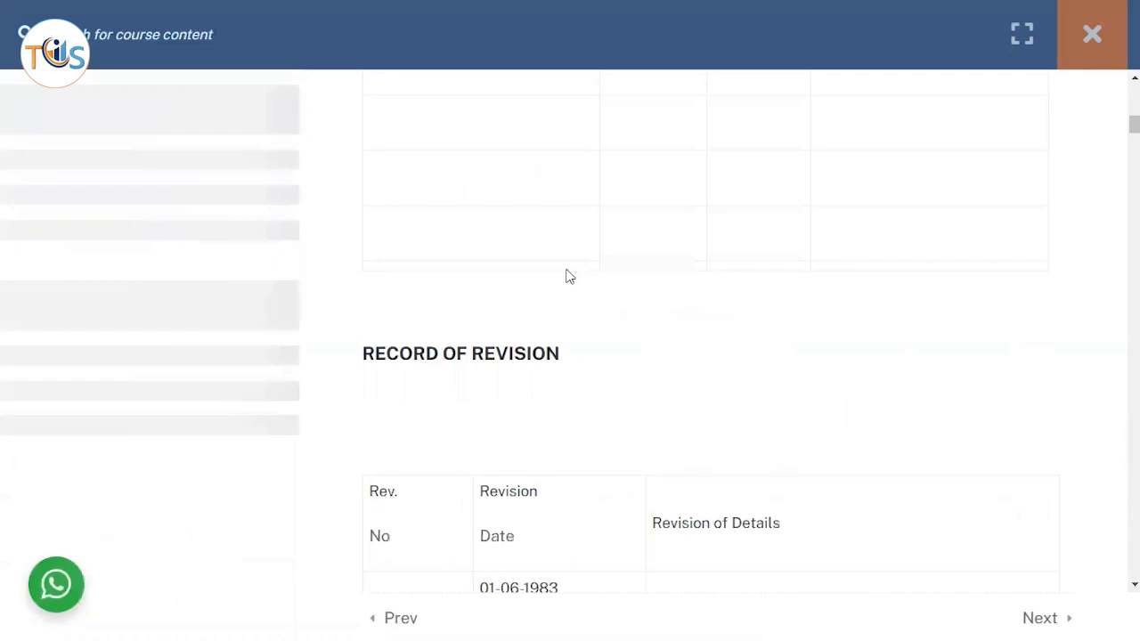
scroll("down", 3)
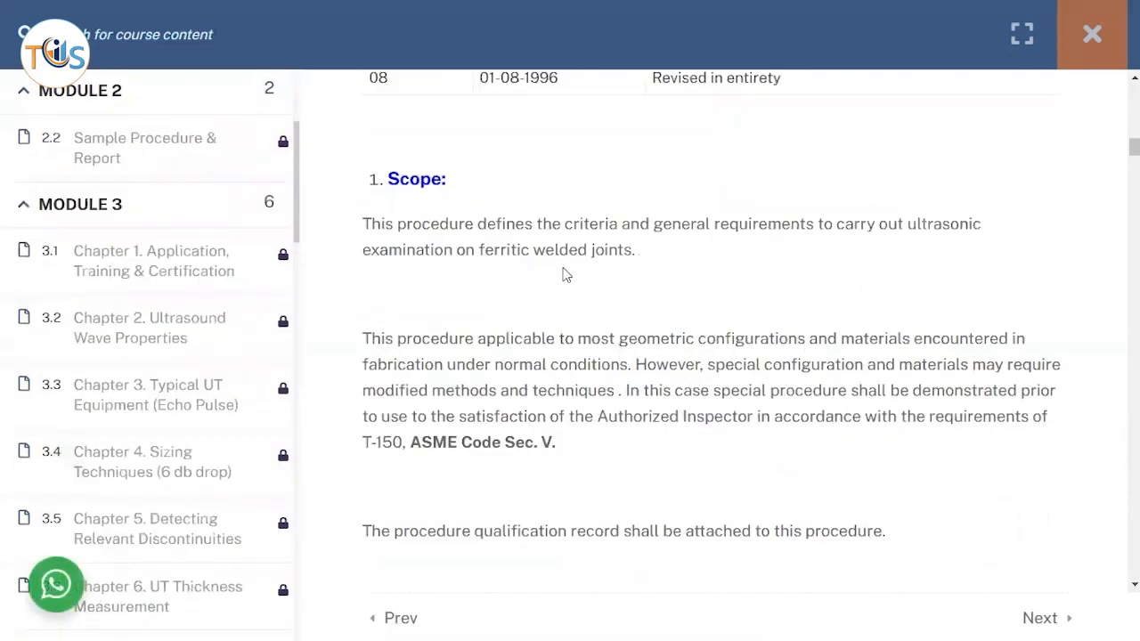
scroll("down", 3)
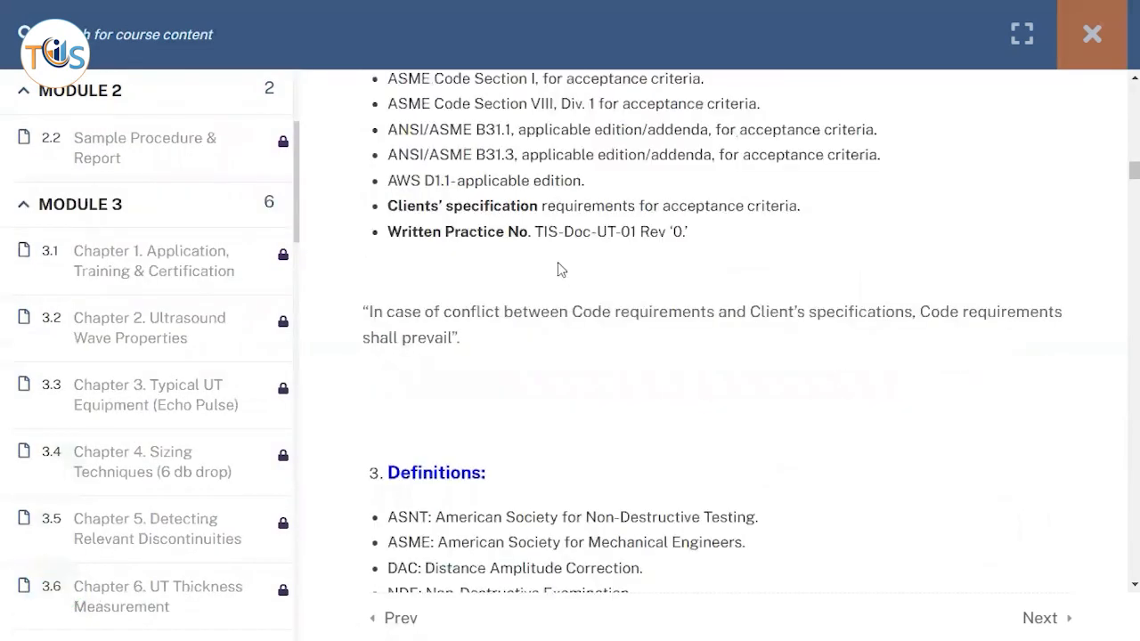
scroll("down", 3)
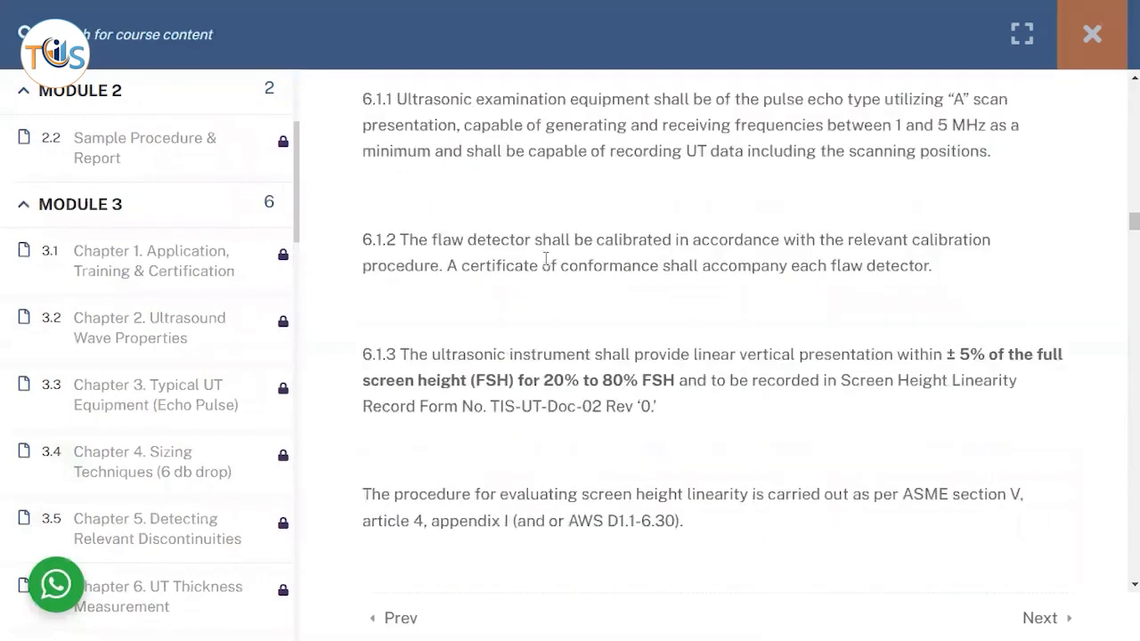
scroll("down", 3)
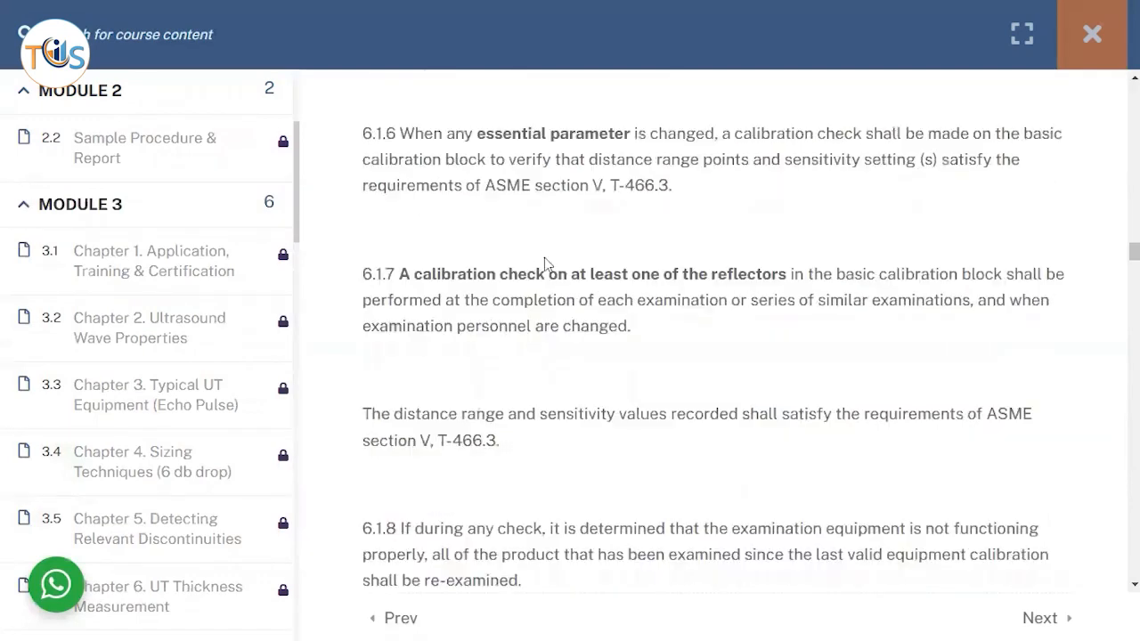
scroll("down", 3)
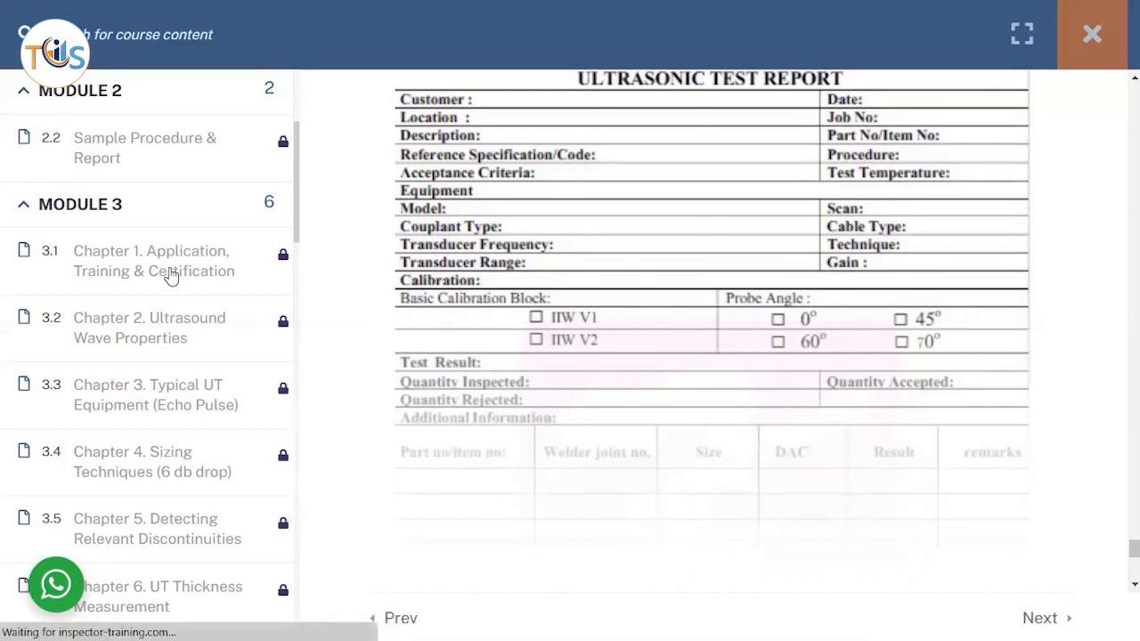
mouse_move(129, 353)
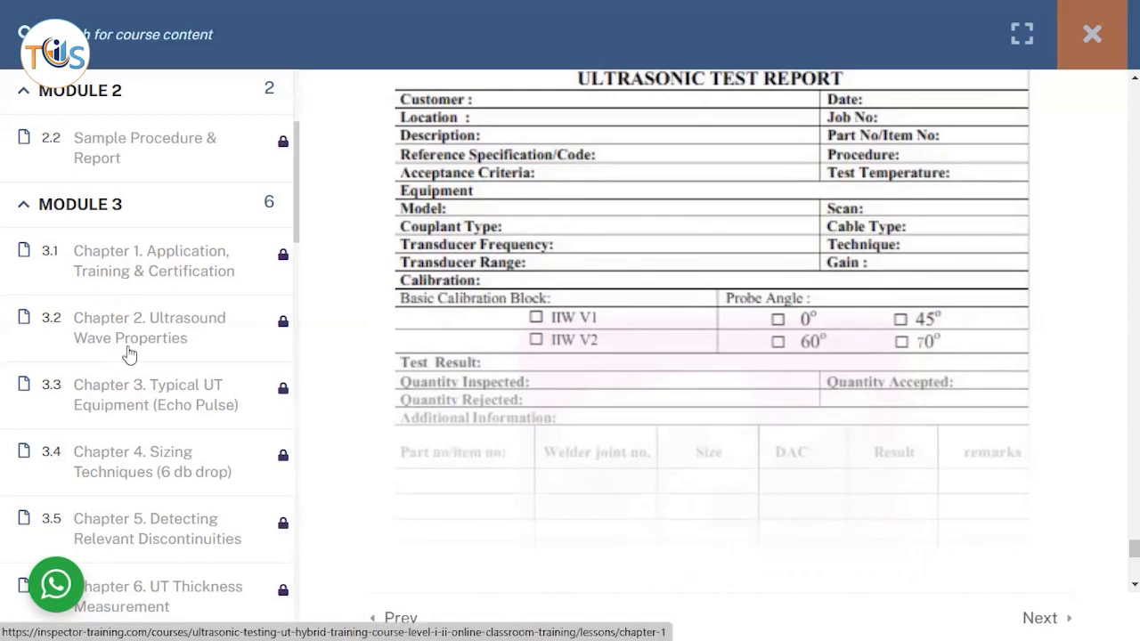
mouse_move(138, 350)
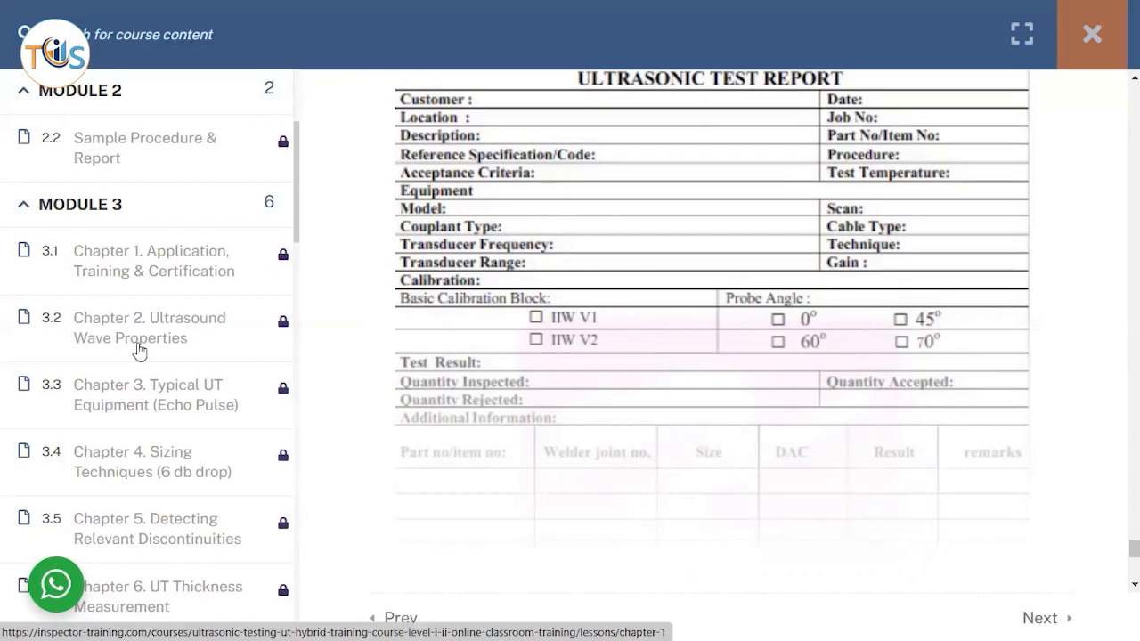
- Open lesson 3.1 'Chapter 1. Application, Training & Certification' showing Applications of Ultrasonics
left_click(152, 261)
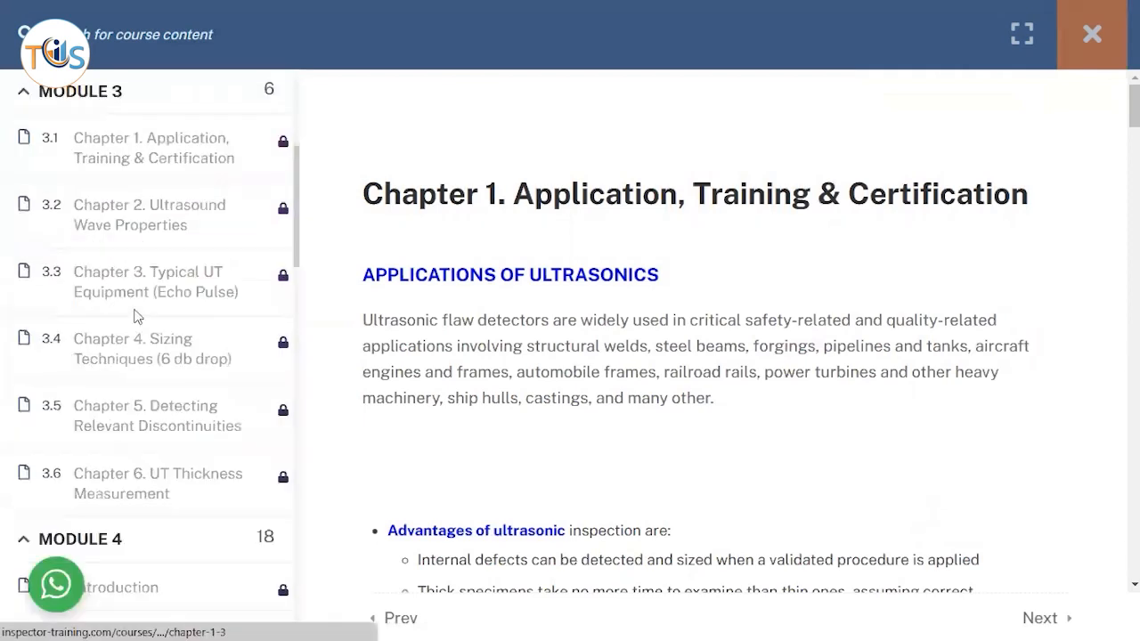
mouse_move(178, 292)
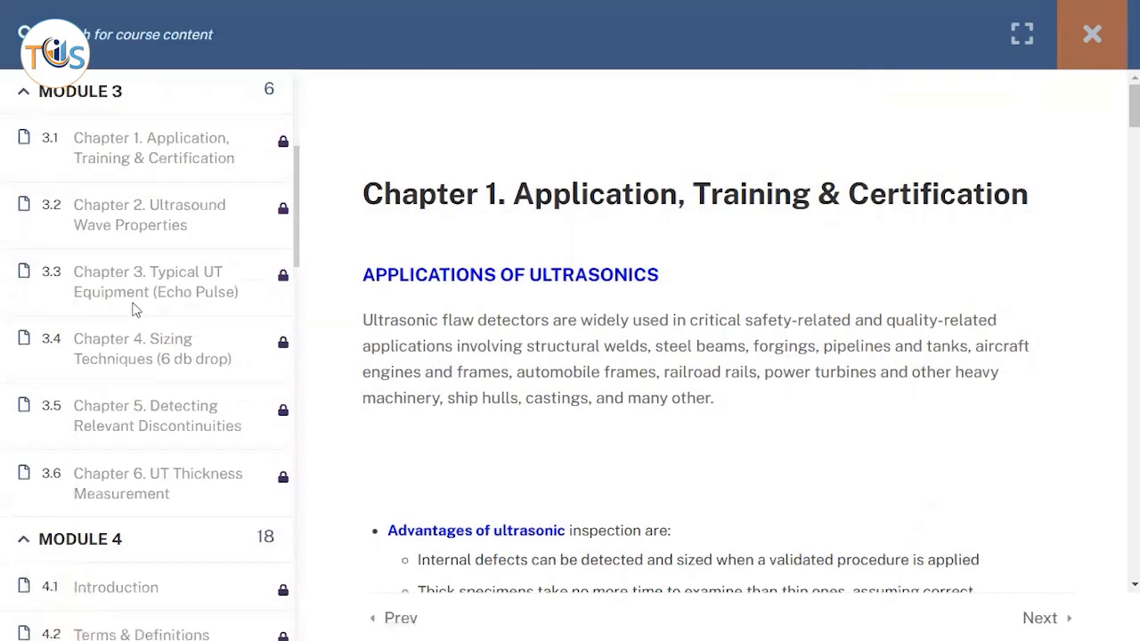
mouse_move(148, 293)
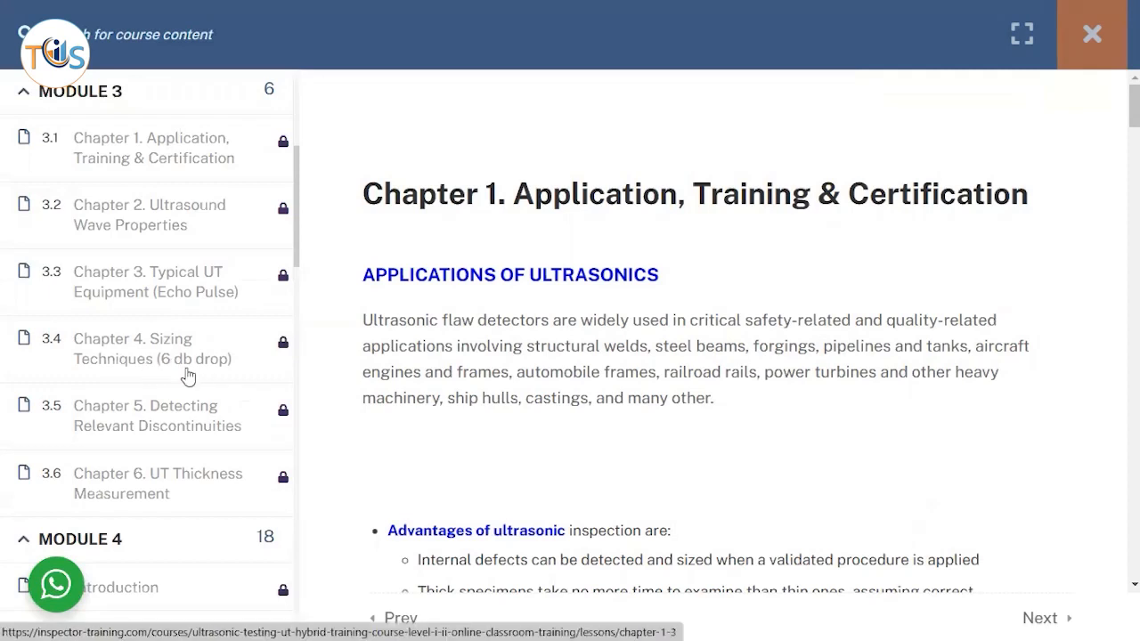
mouse_move(183, 368)
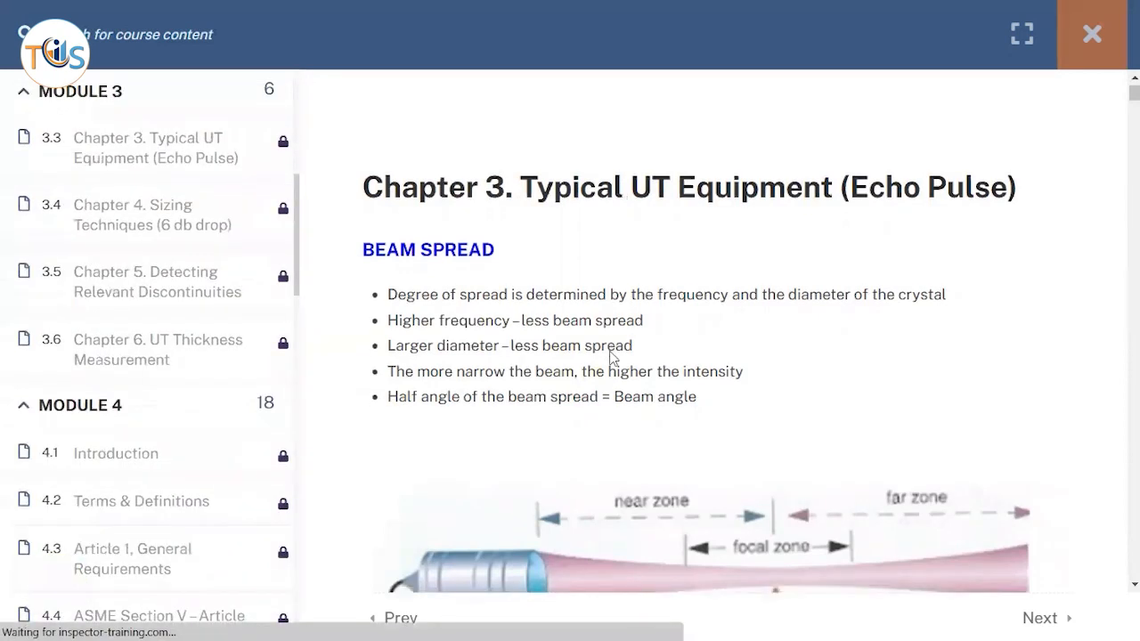
- Scroll through the Module 3 discontinuities lesson down to the forging Bursts description
scroll("down", 3)
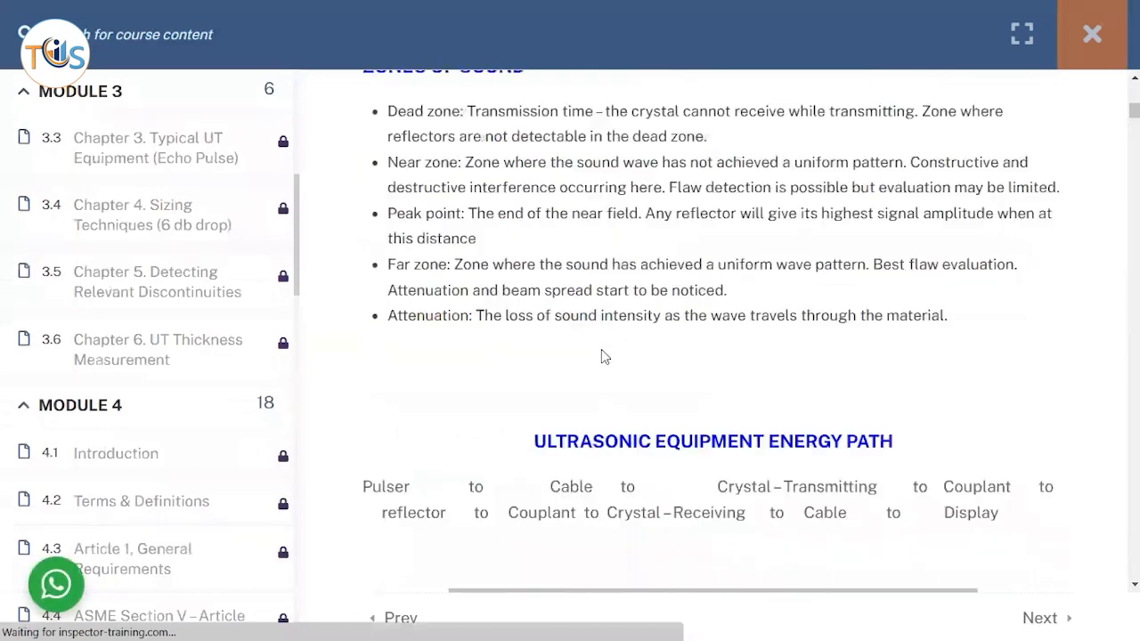
scroll("down", 3)
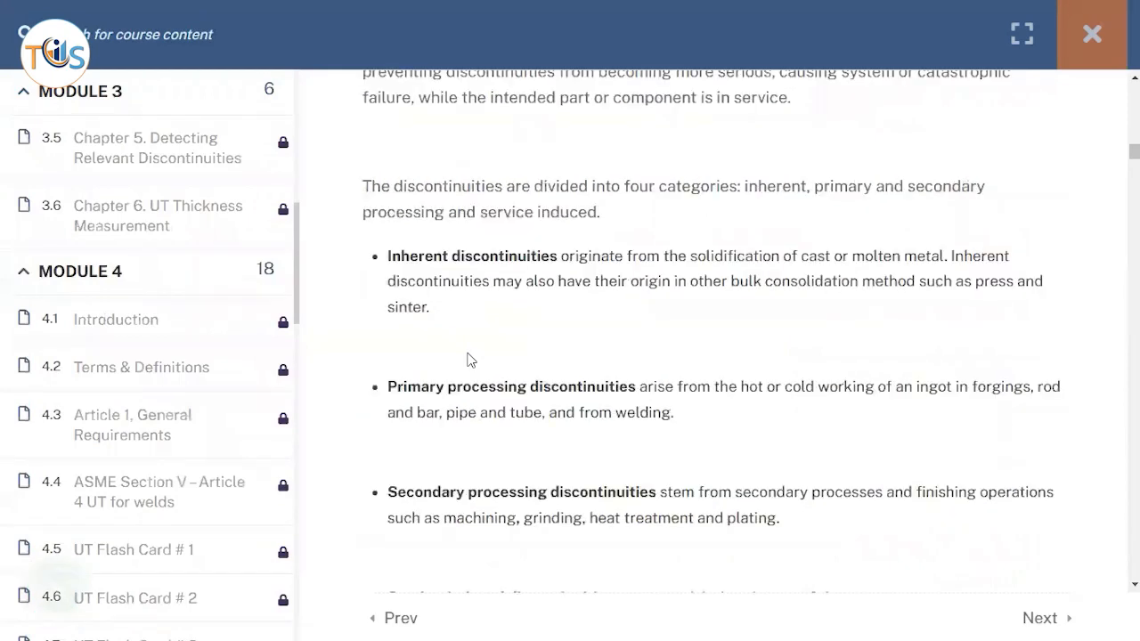
scroll("down", 3)
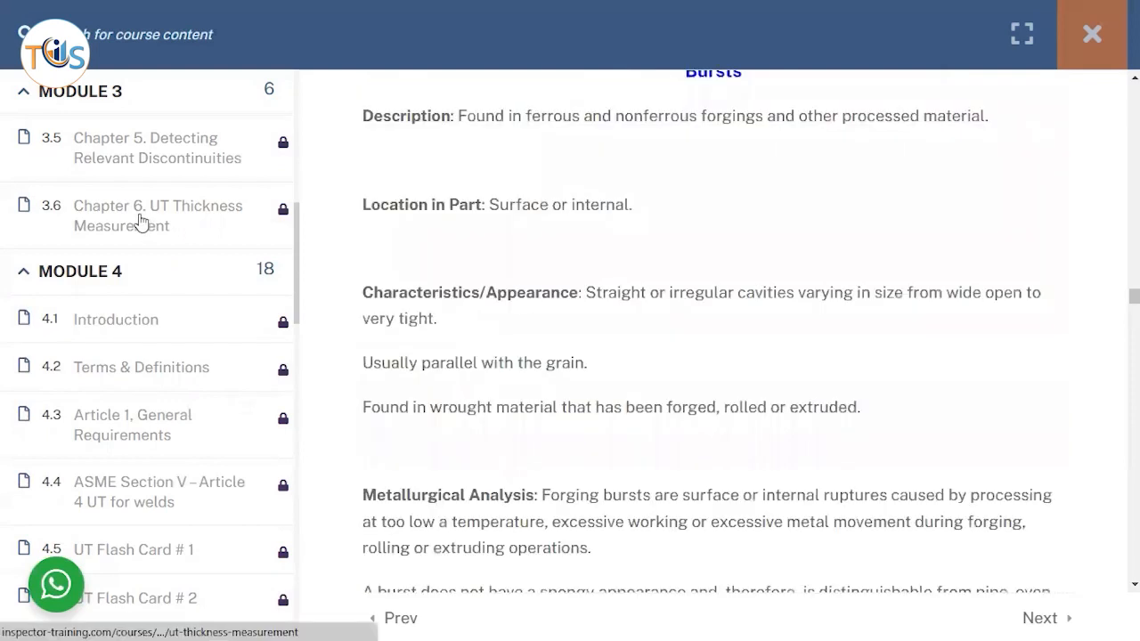
mouse_move(164, 312)
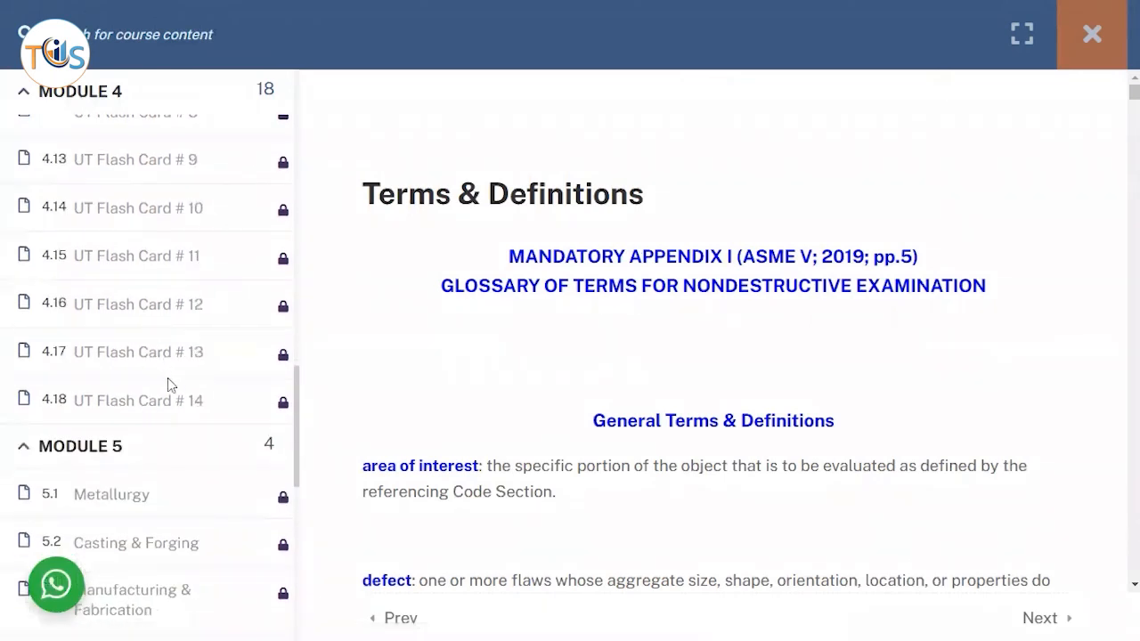
- Scroll through the Module 5 and 6 lesson slides down to the Mechanical Damage slide
scroll("down", 3)
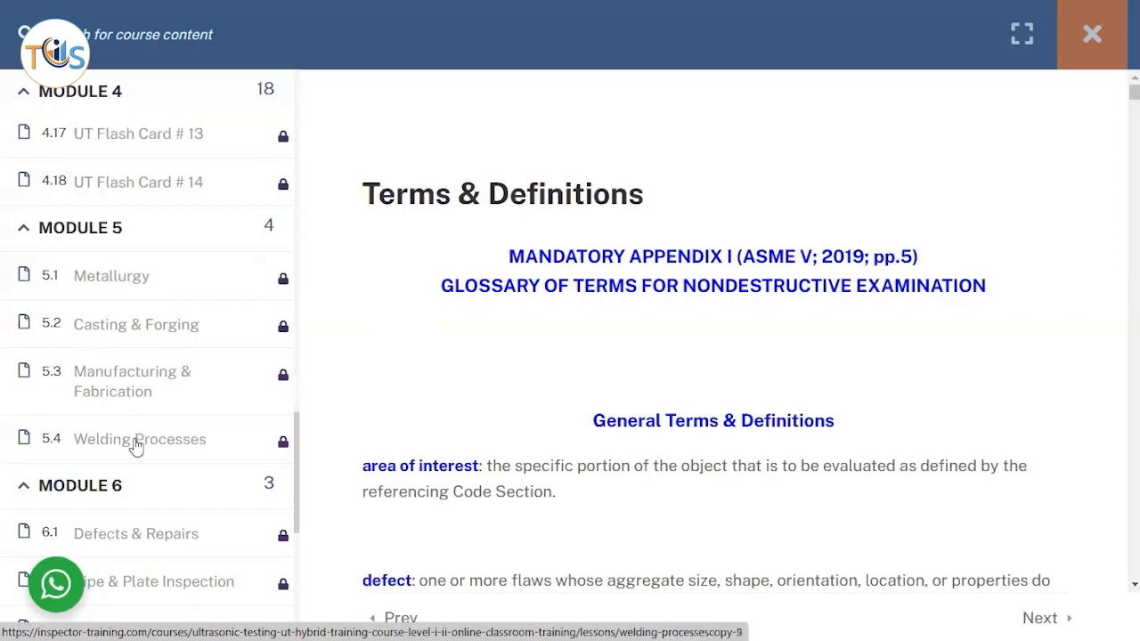
scroll("down", 3)
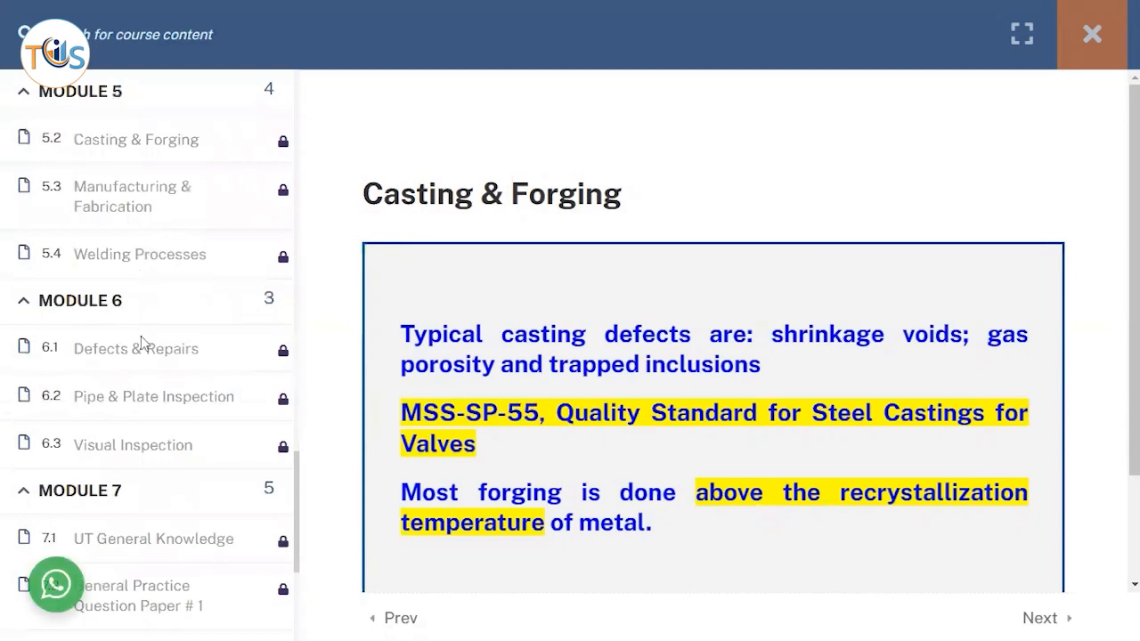
mouse_move(135, 261)
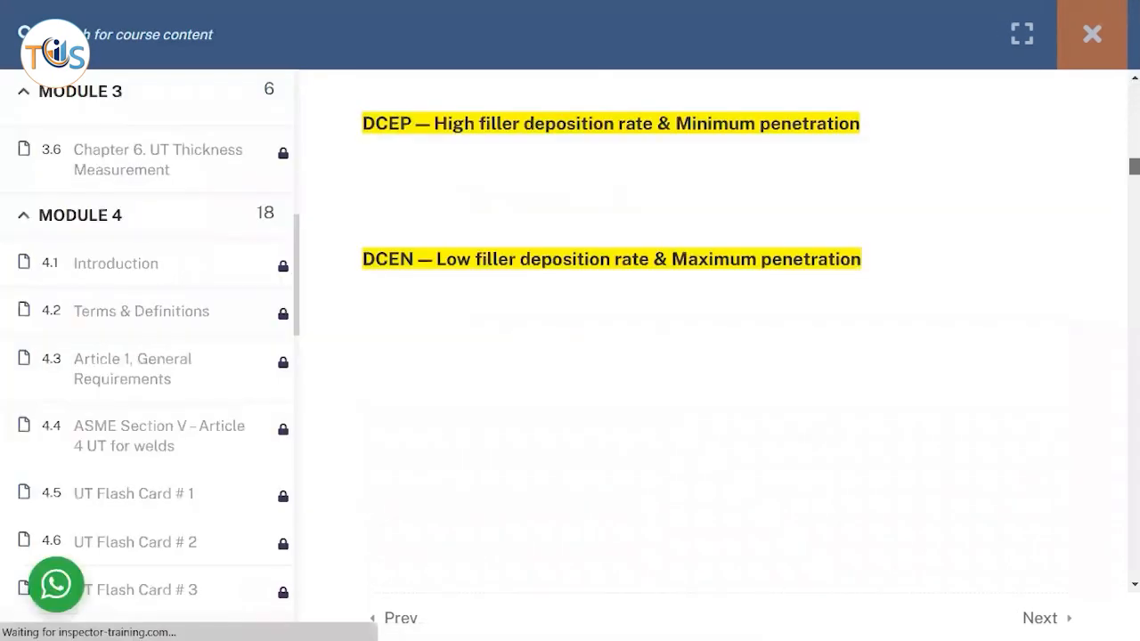
scroll("down", 3)
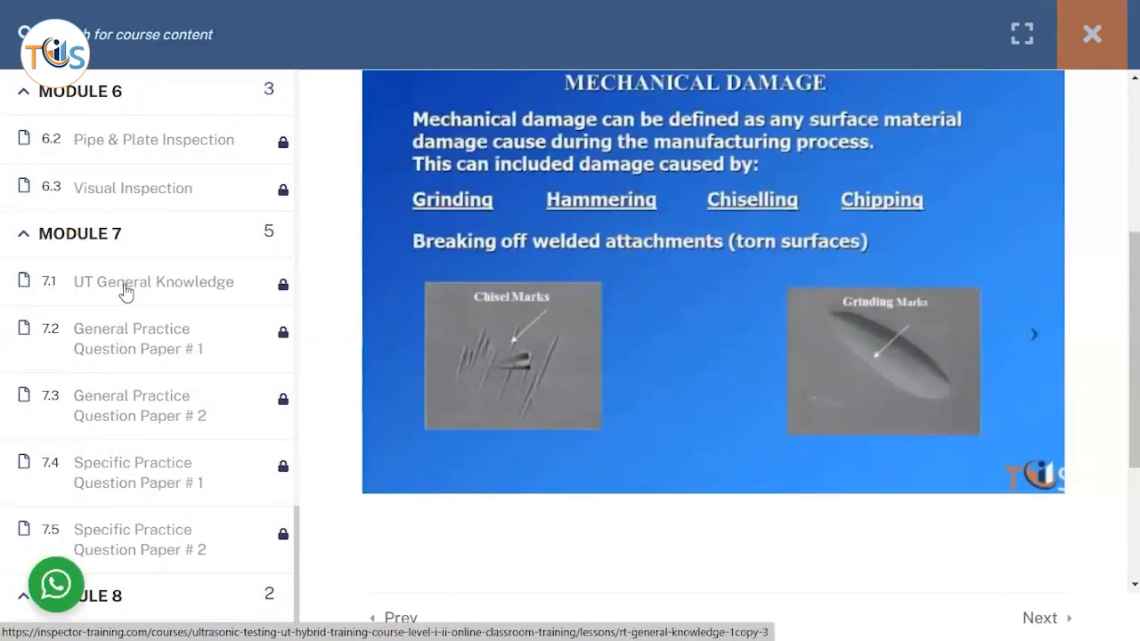
- Open lesson 7.1 UT General Knowledge under Module 7 from the curriculum sidebar
scroll("down", 3)
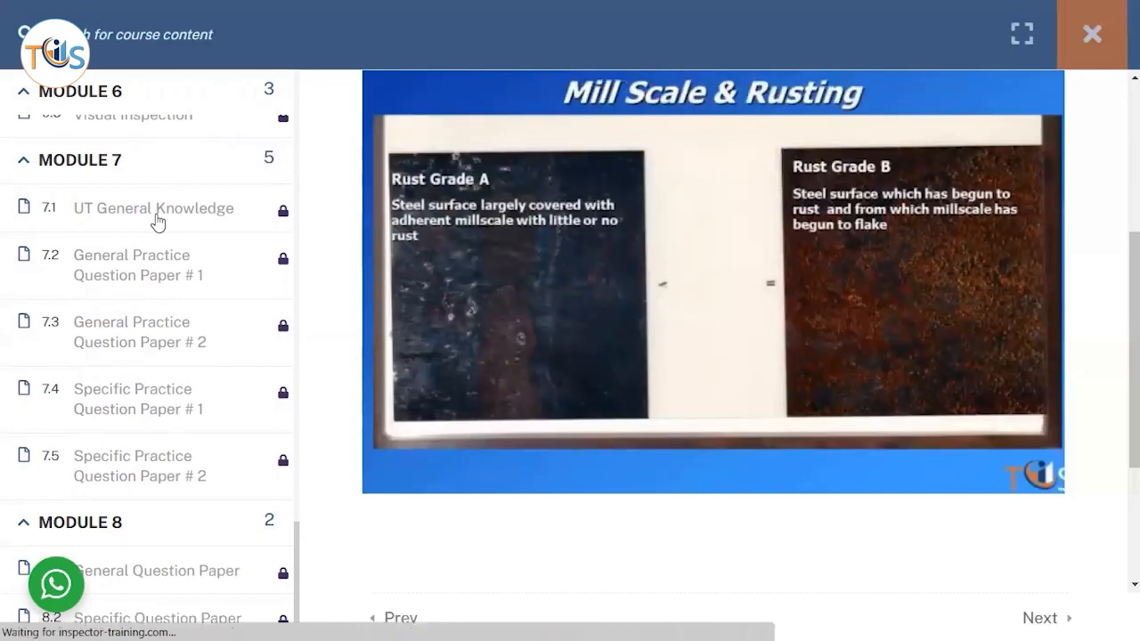
left_click(152, 209)
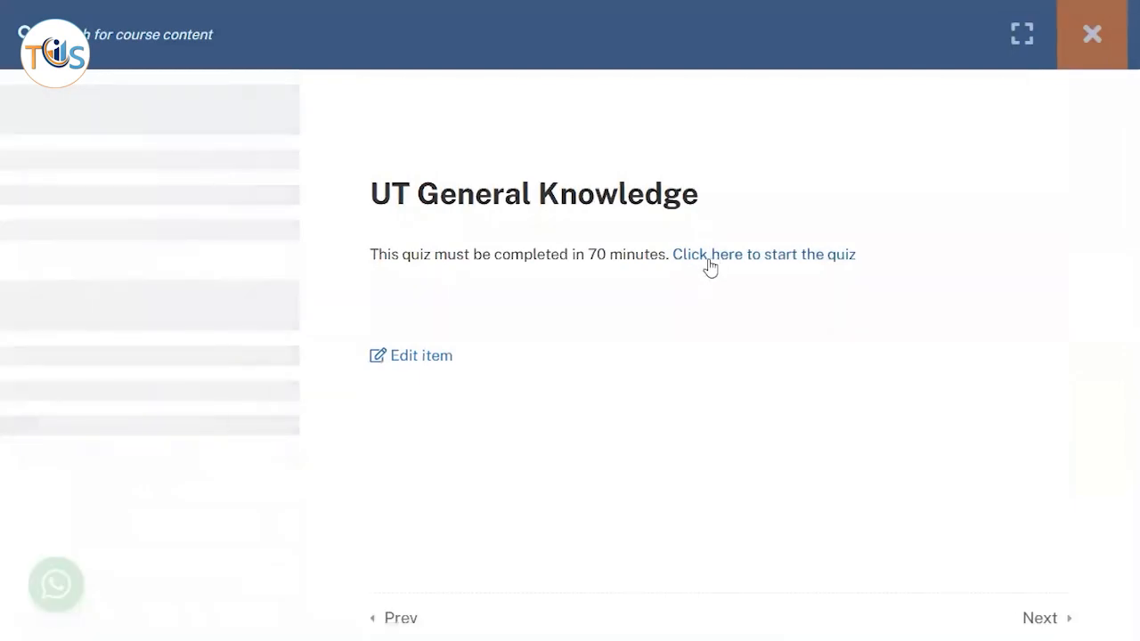
mouse_move(595, 273)
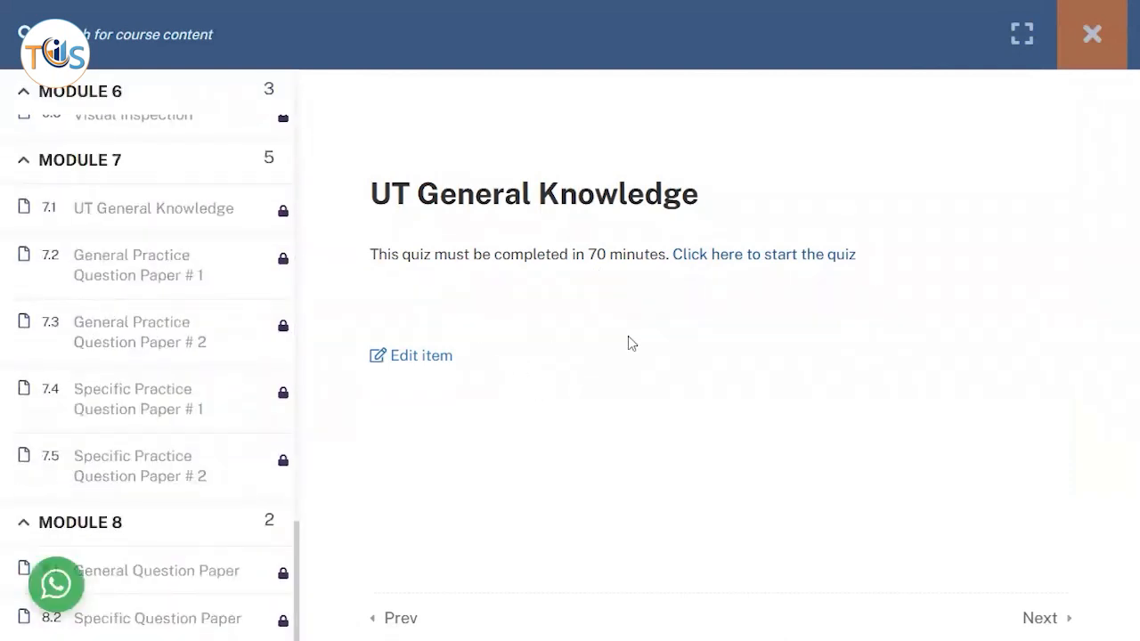
mouse_move(487, 334)
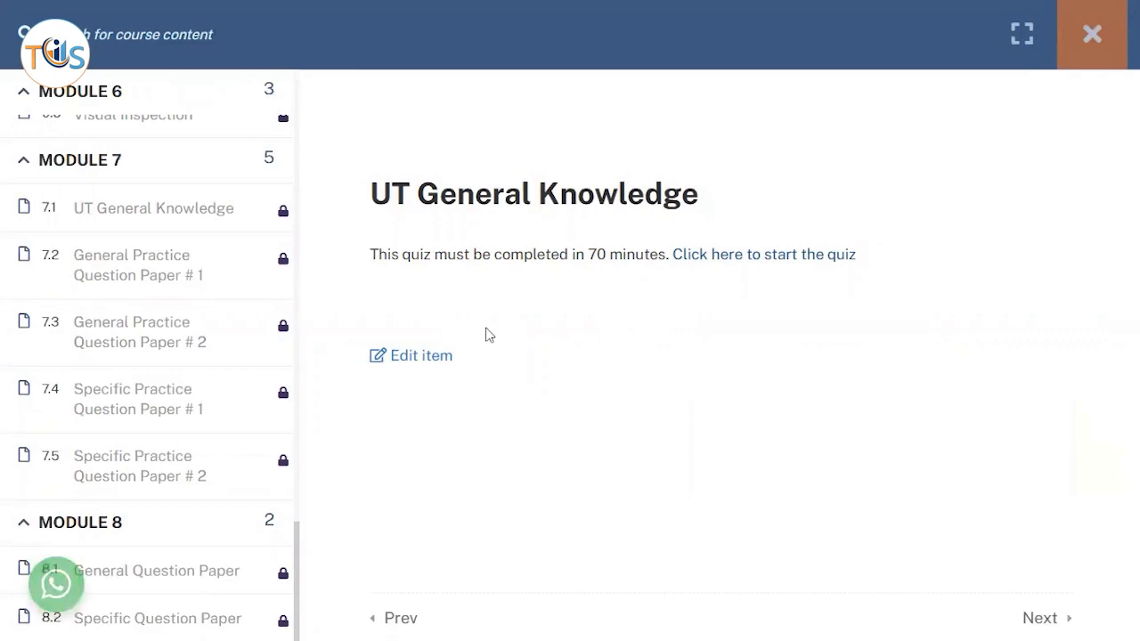
mouse_move(557, 390)
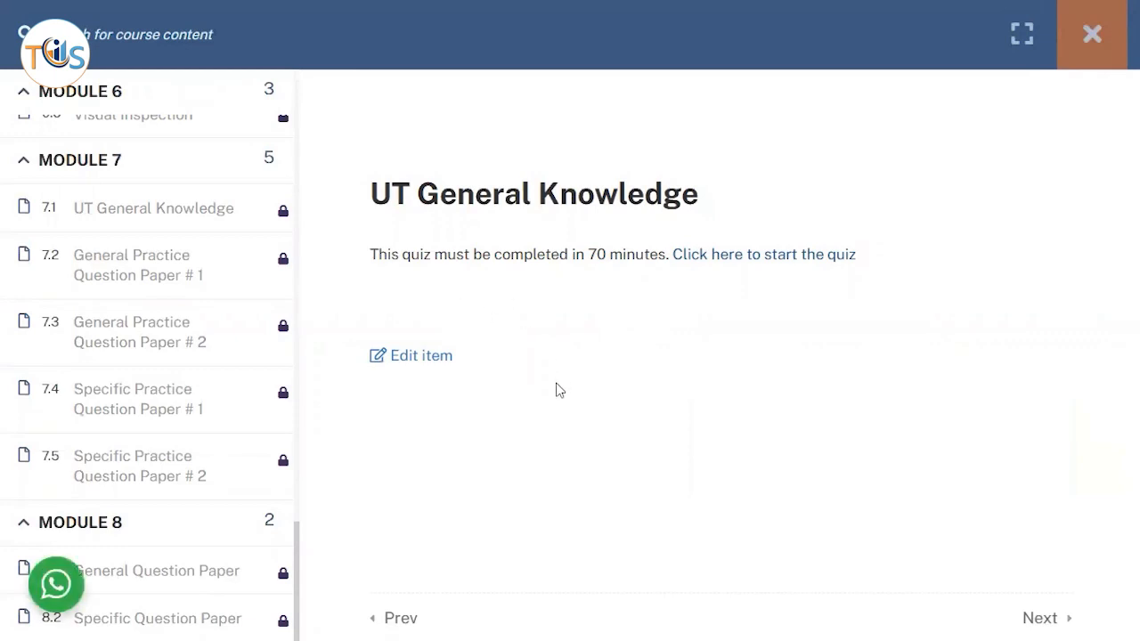
mouse_move(739, 336)
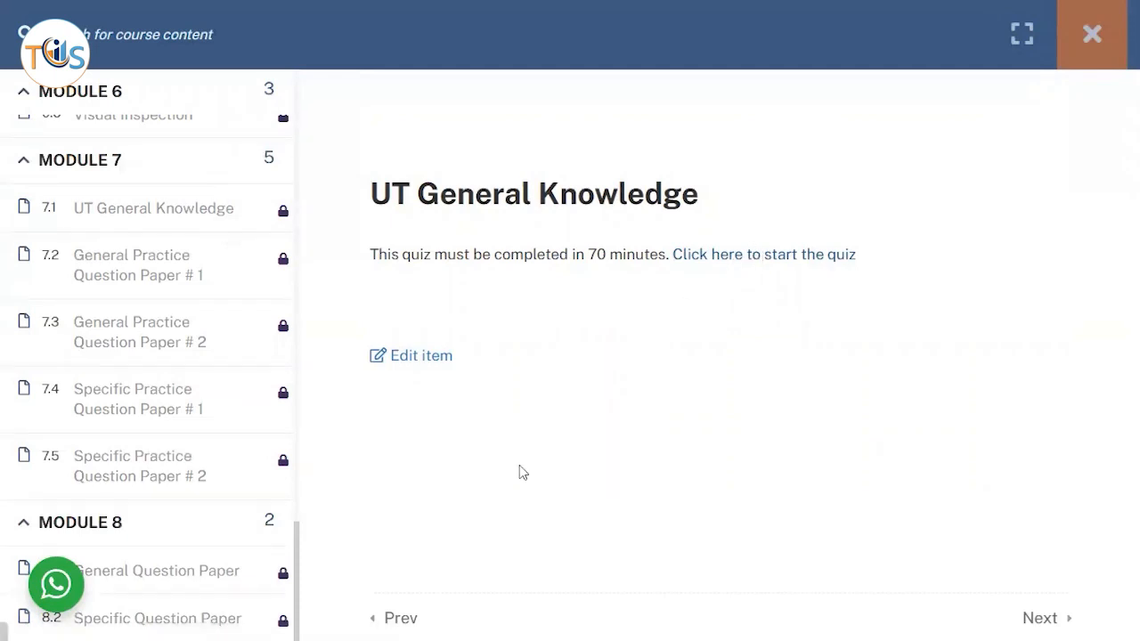
- Start the quiz, pick the second option for question 1 and reveal its answer and explanation
left_click(764, 254)
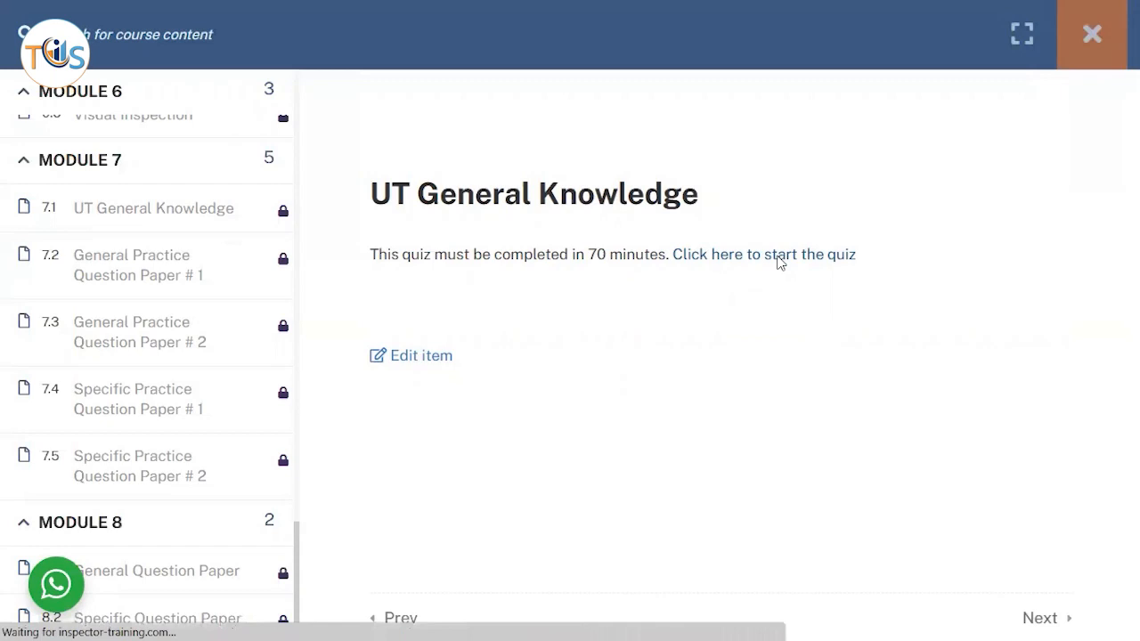
left_click(764, 254)
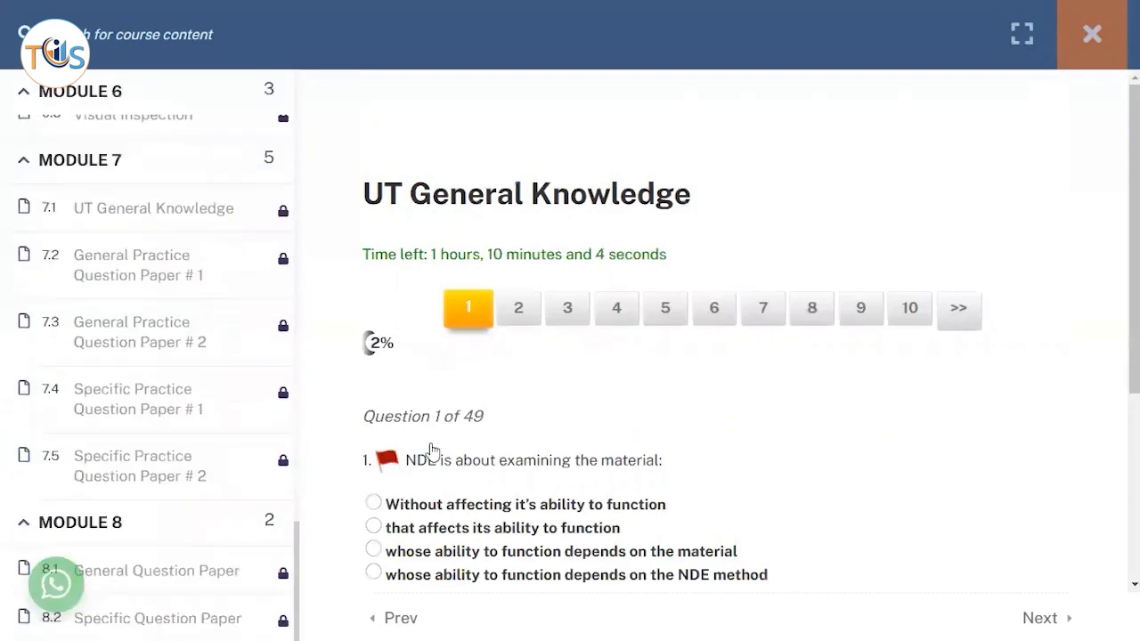
scroll("down", 3)
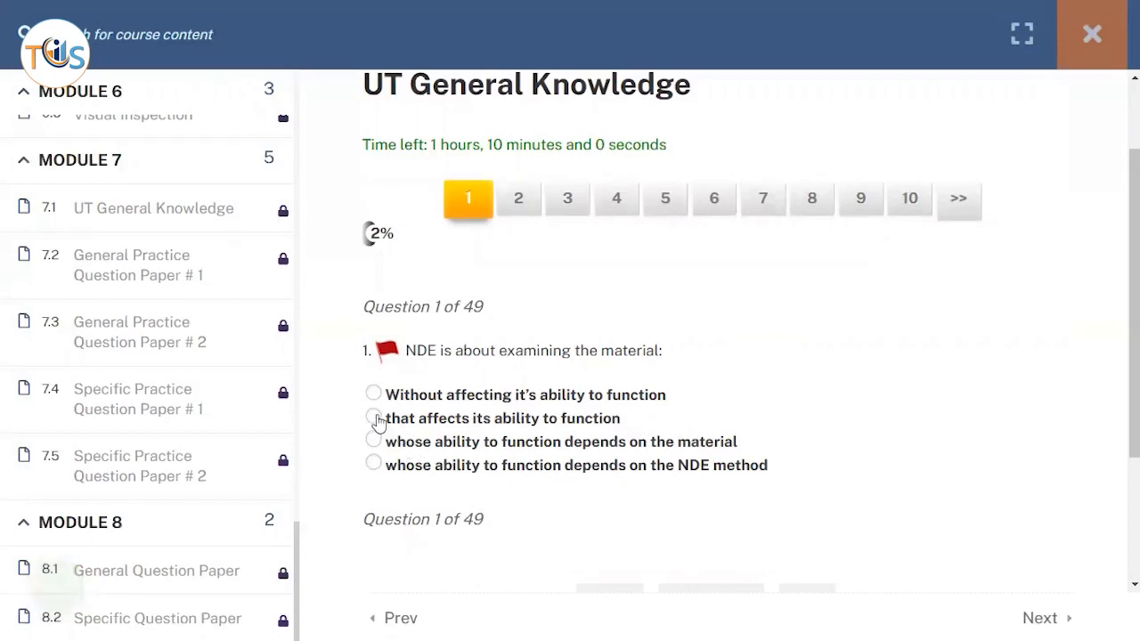
left_click(373, 418)
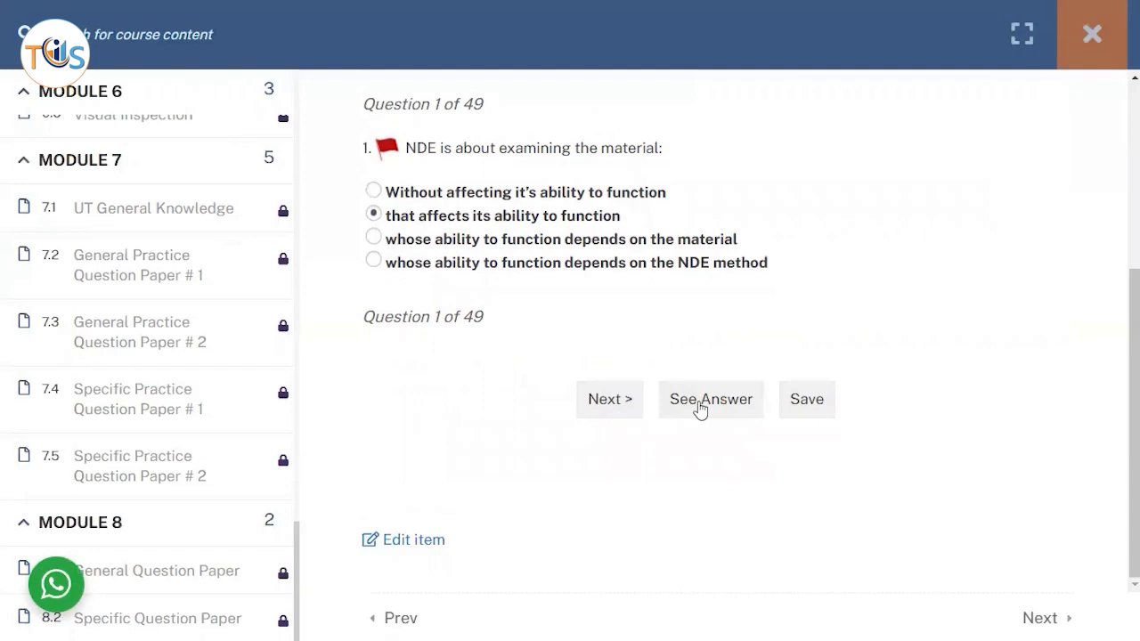
left_click(709, 399)
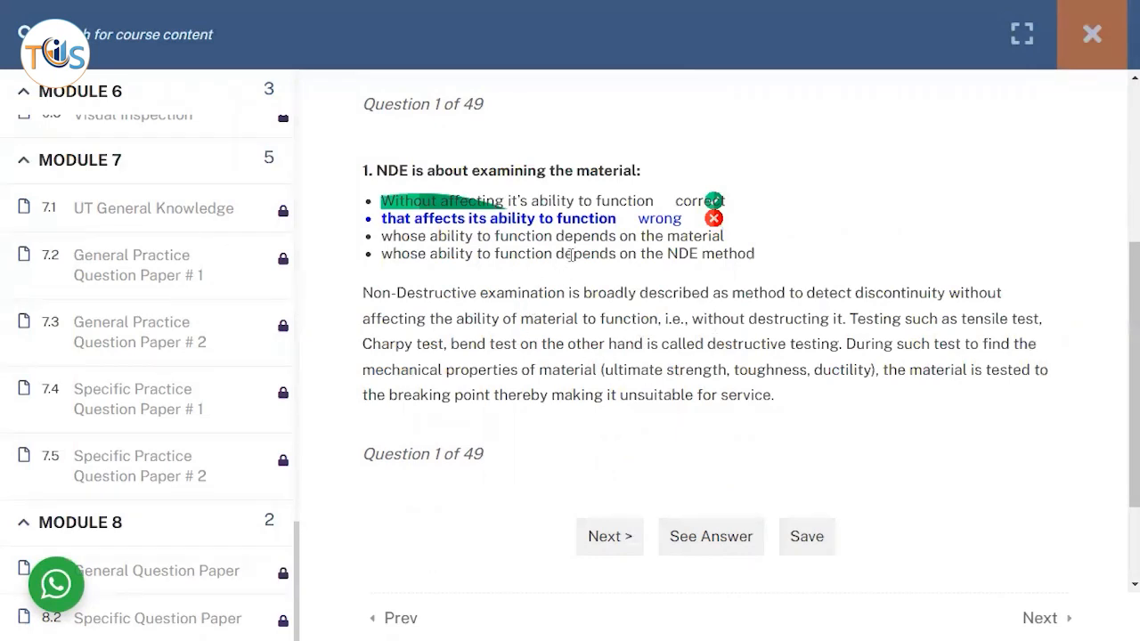
mouse_move(423, 394)
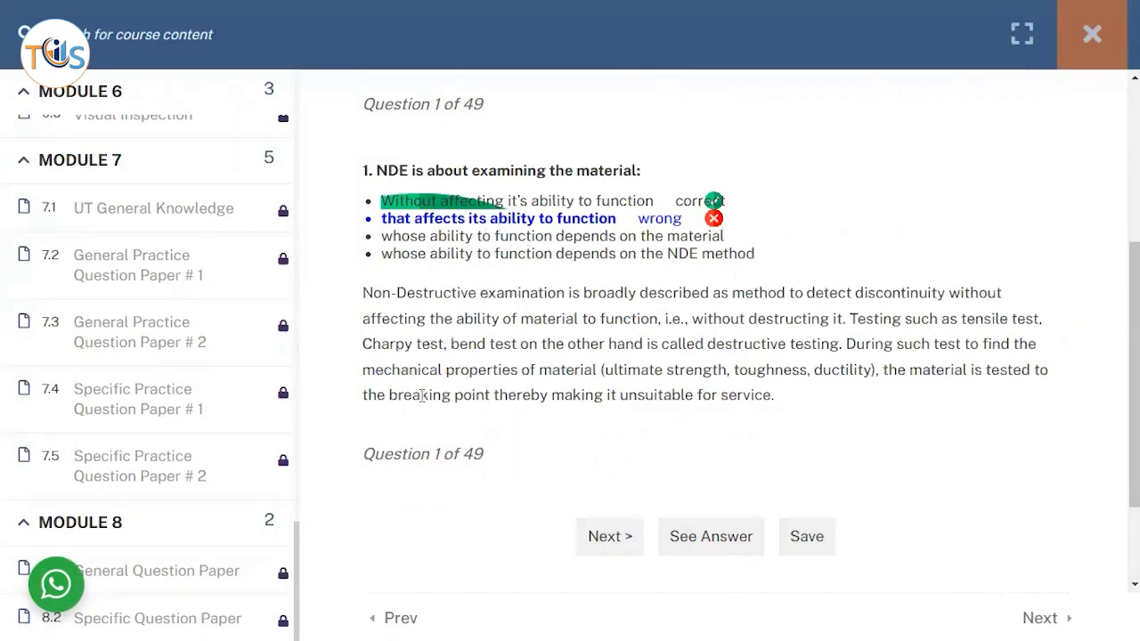
mouse_move(212, 438)
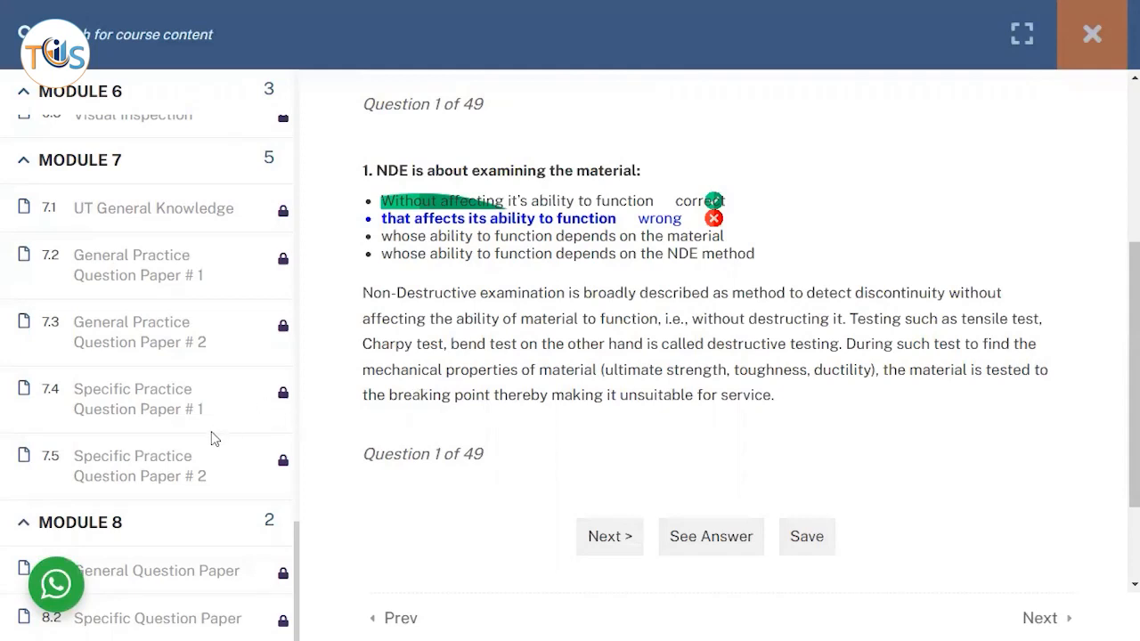
mouse_move(138, 523)
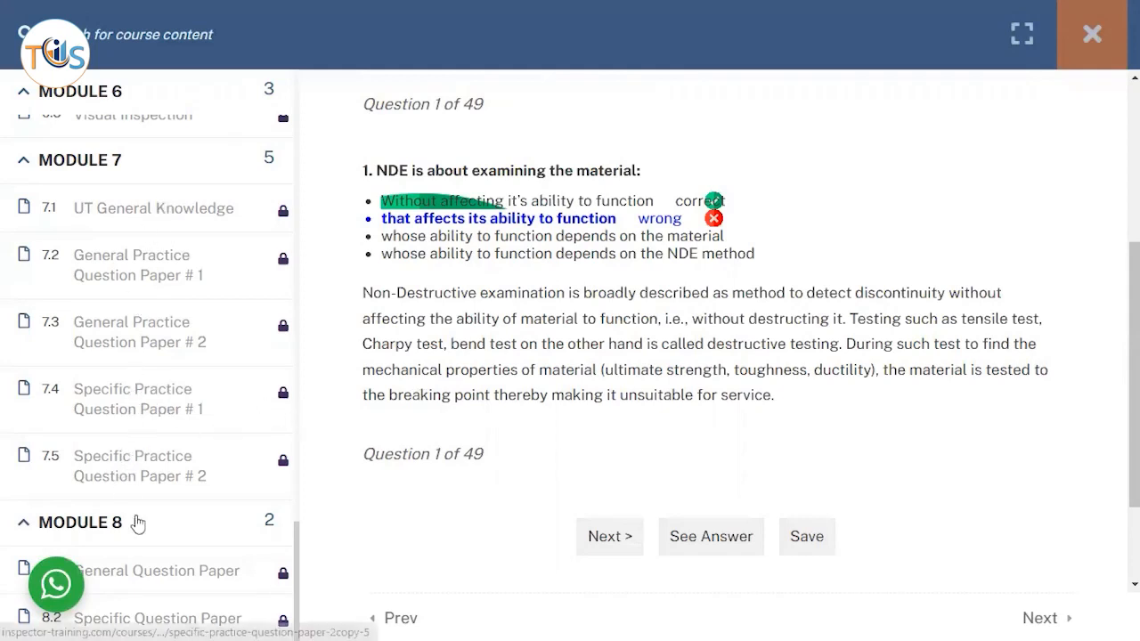
mouse_move(214, 586)
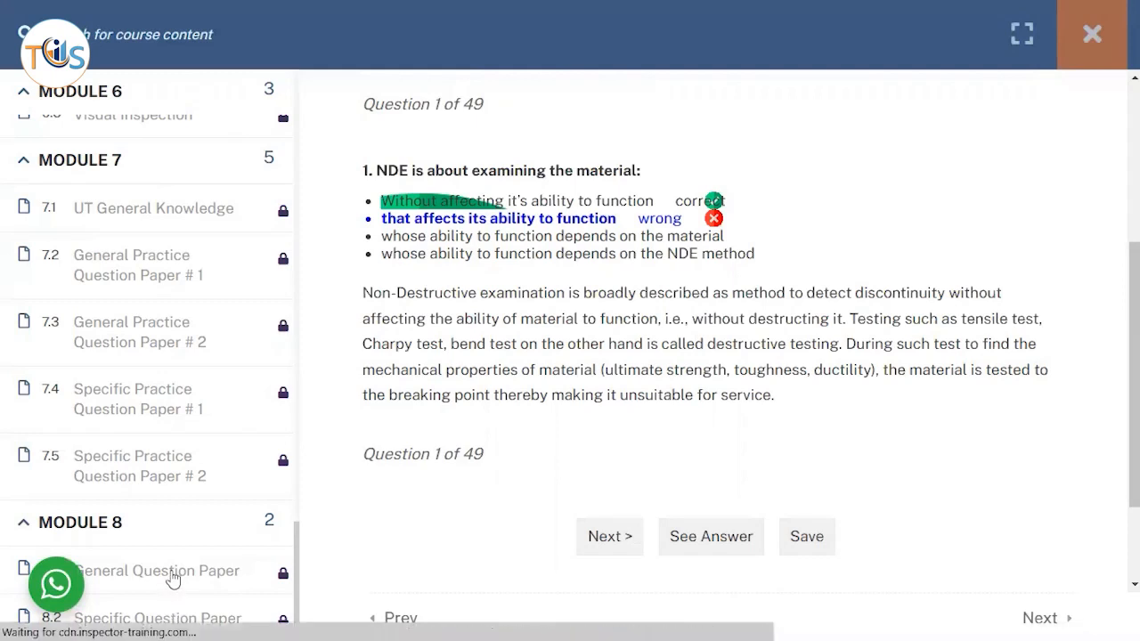
mouse_move(187, 575)
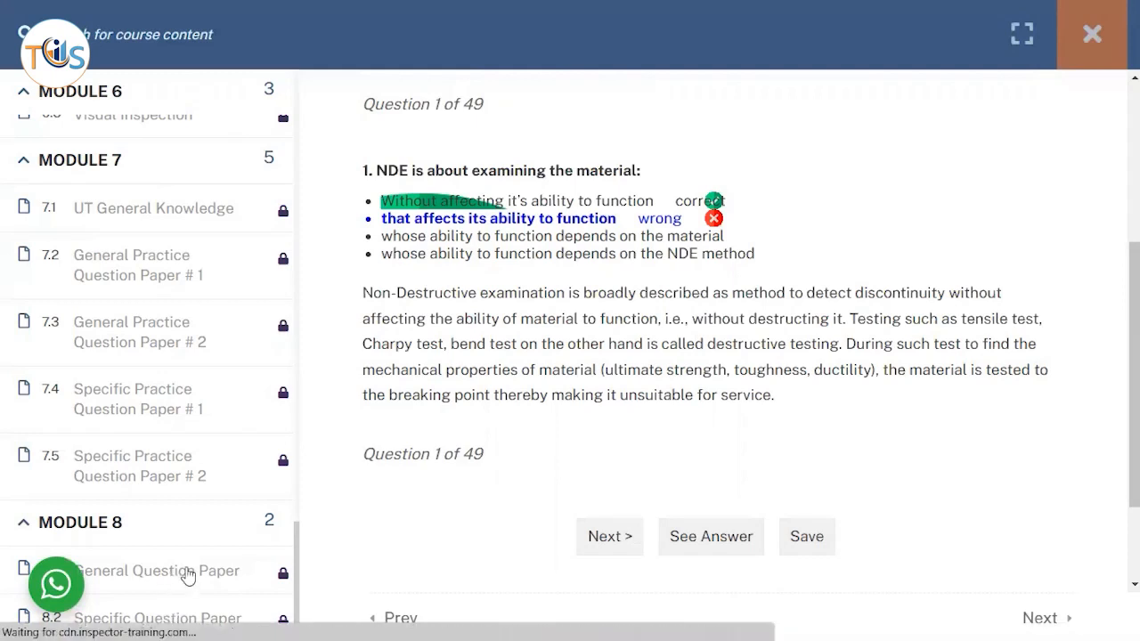
- Open 8.1 General Question Paper and view it full-screen without the contents sidebar
left_click(158, 571)
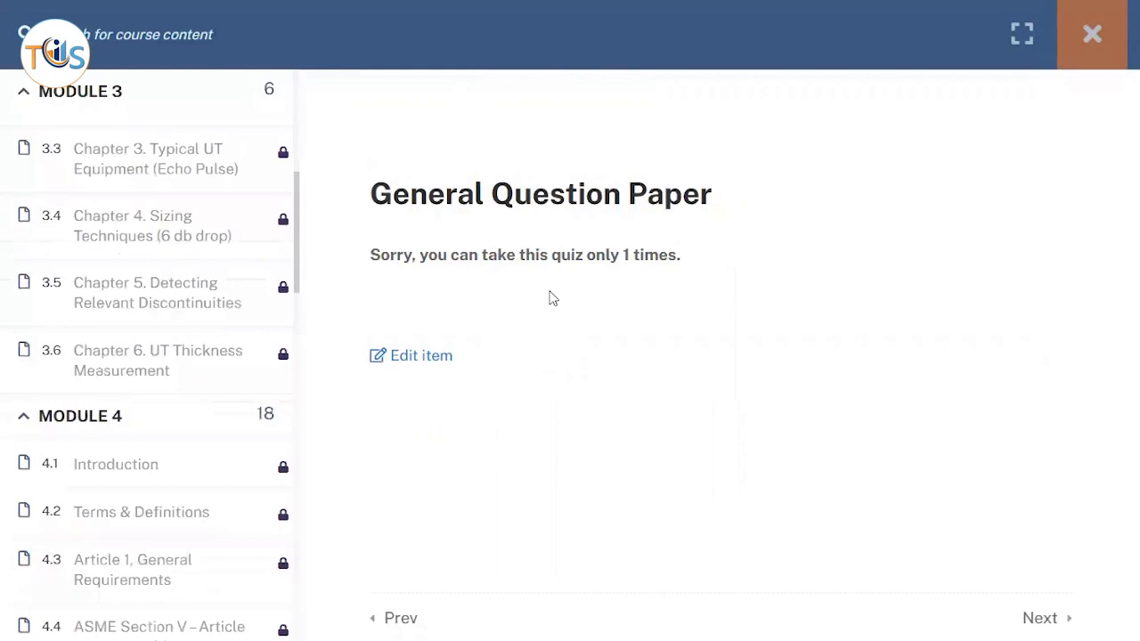
scroll("down", 3)
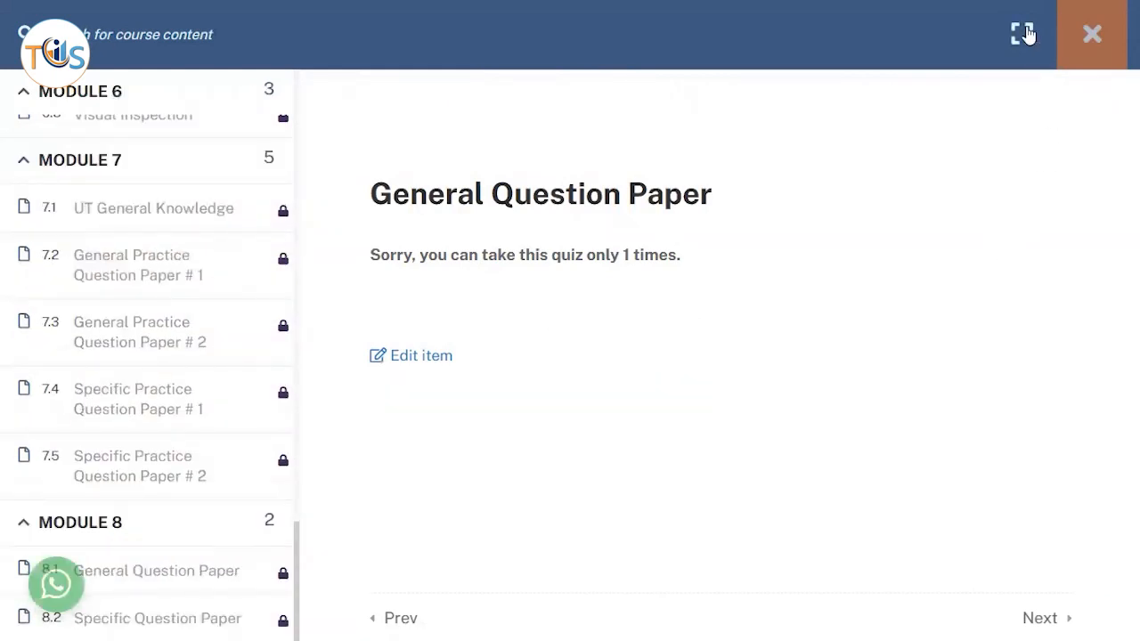
left_click(1022, 34)
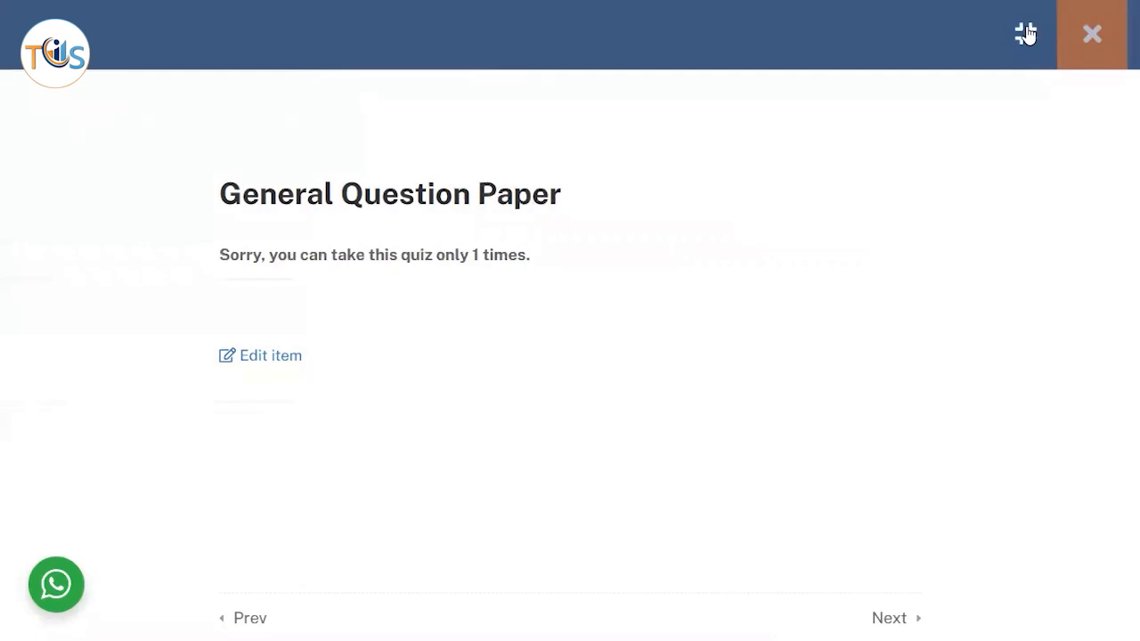
left_click(1025, 33)
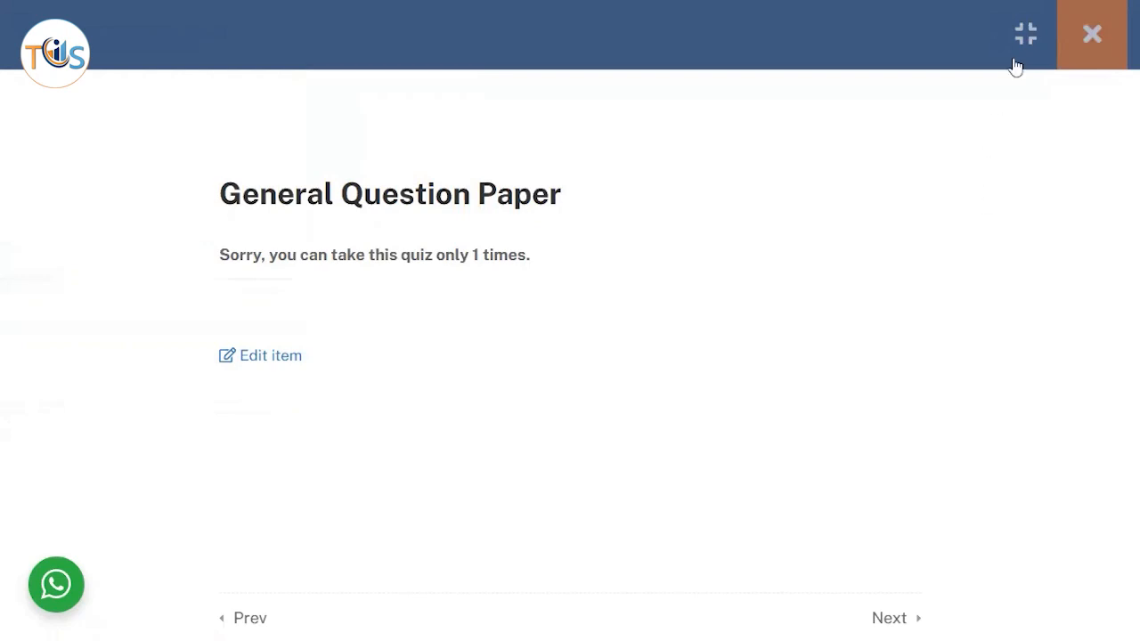
mouse_move(1024, 40)
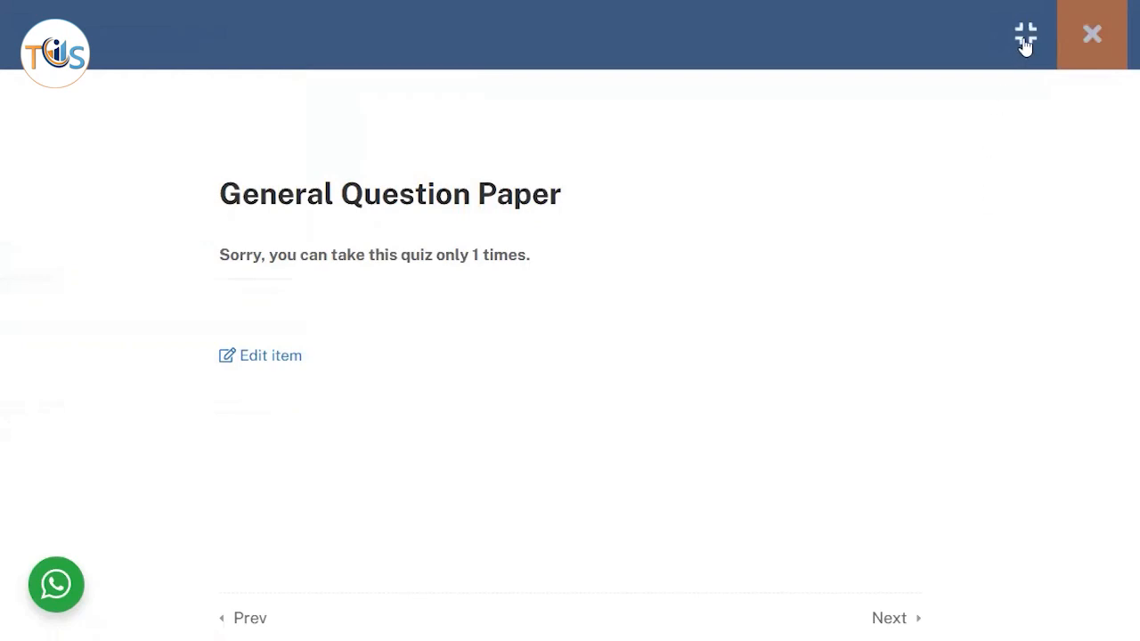
mouse_move(1029, 40)
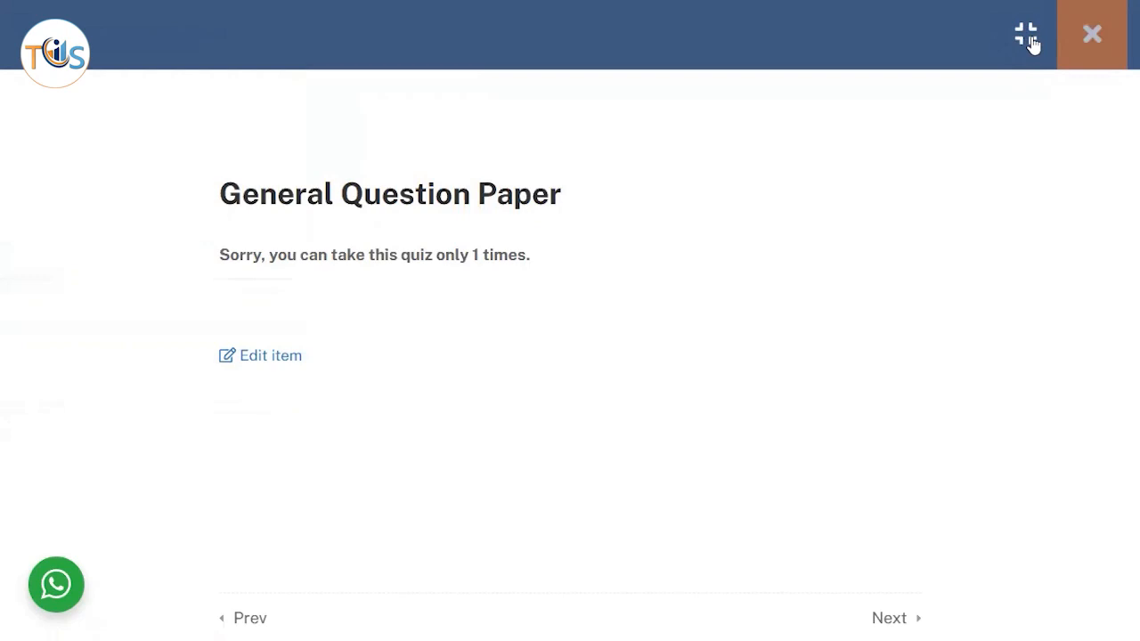
mouse_move(791, 462)
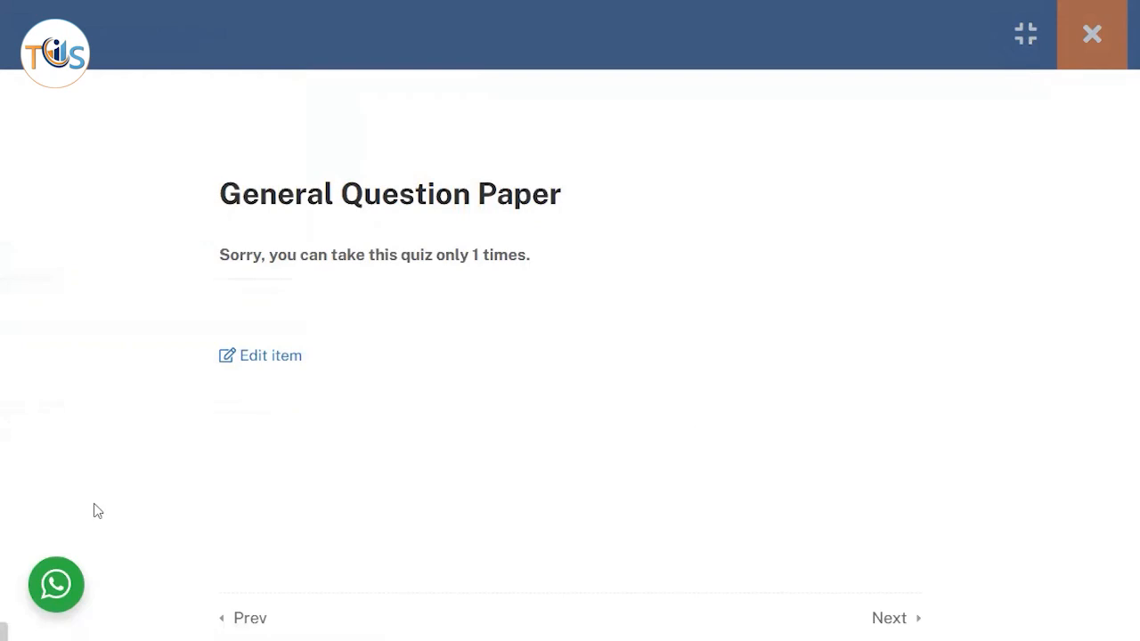
- Exit the lesson viewer to the course page and bring up the WhatsApp chat widget
left_click(1091, 34)
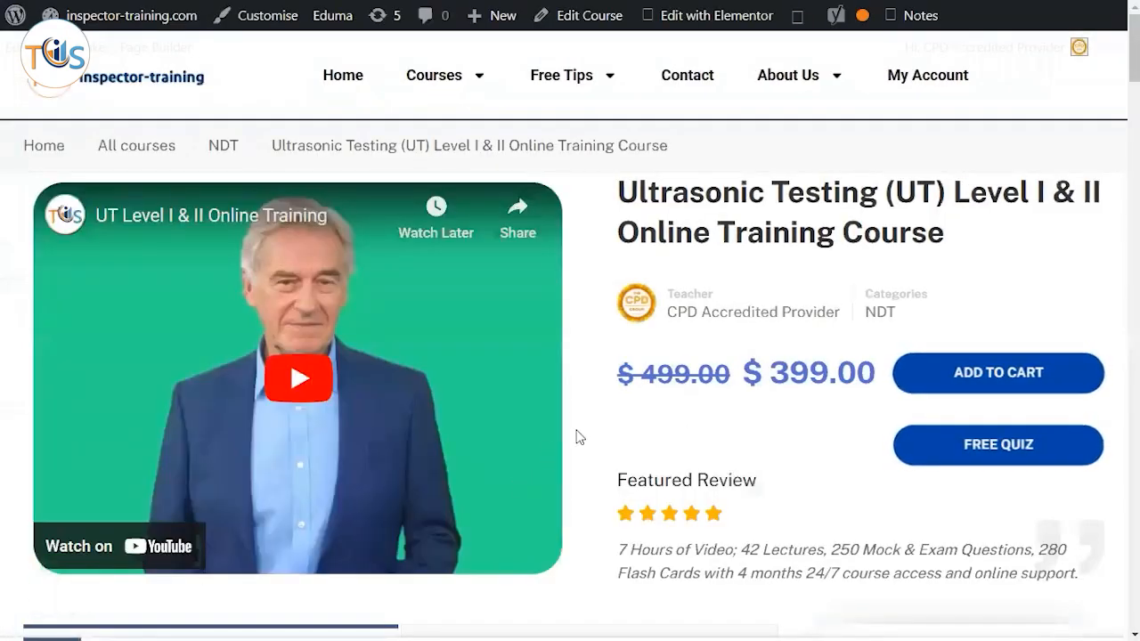
left_click(53, 585)
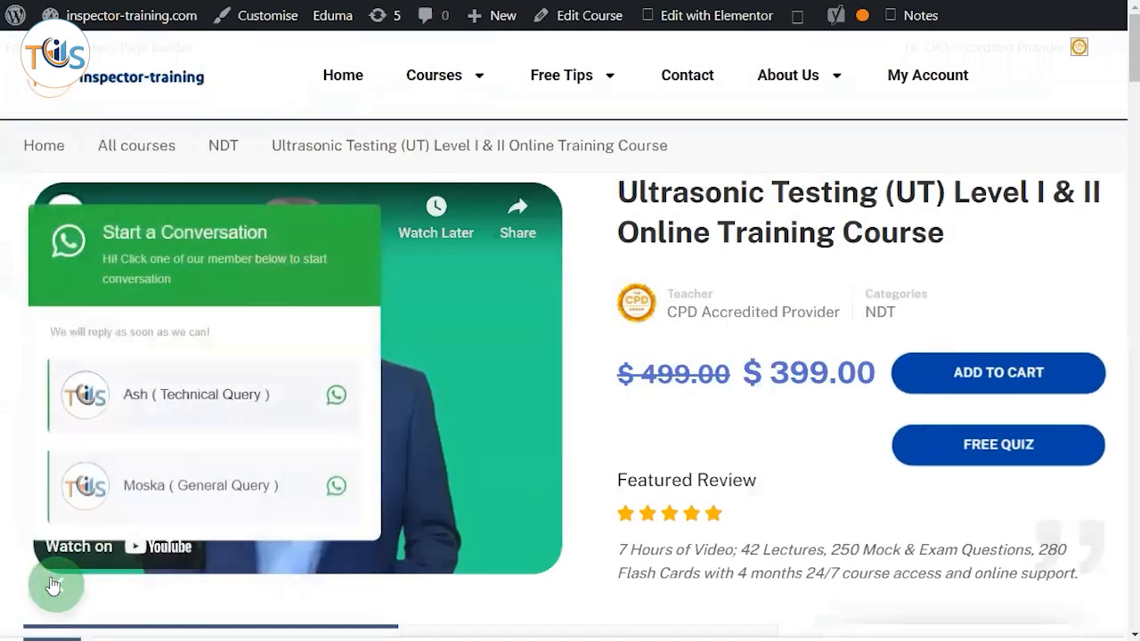
left_click(55, 584)
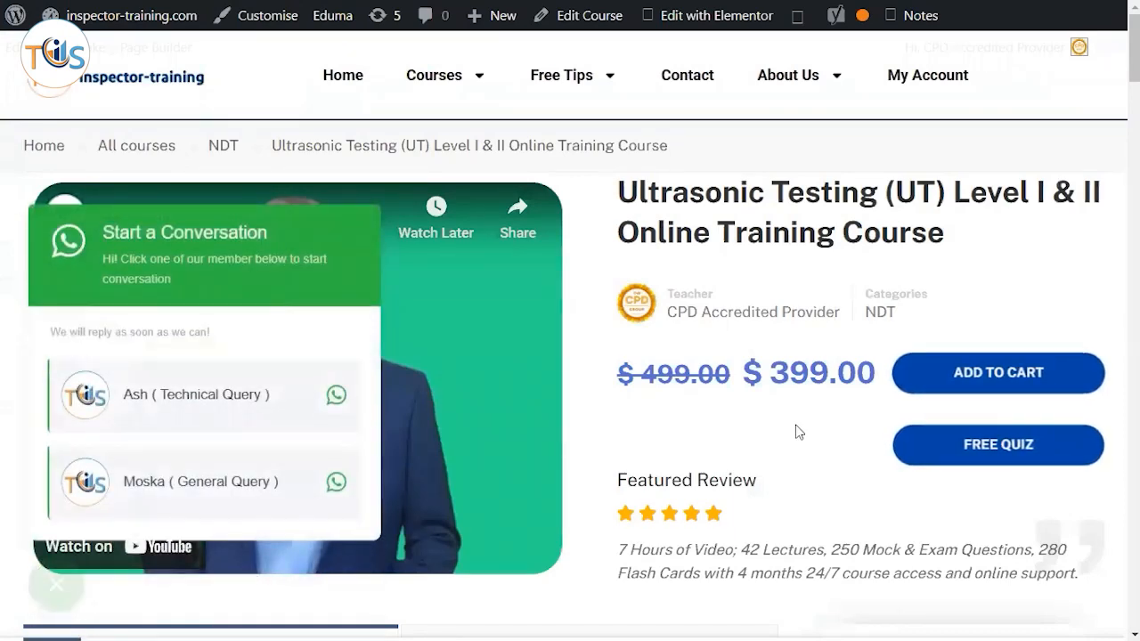
- Close the WhatsApp widget and scroll the course page to the $399 pricing
scroll("down", 3)
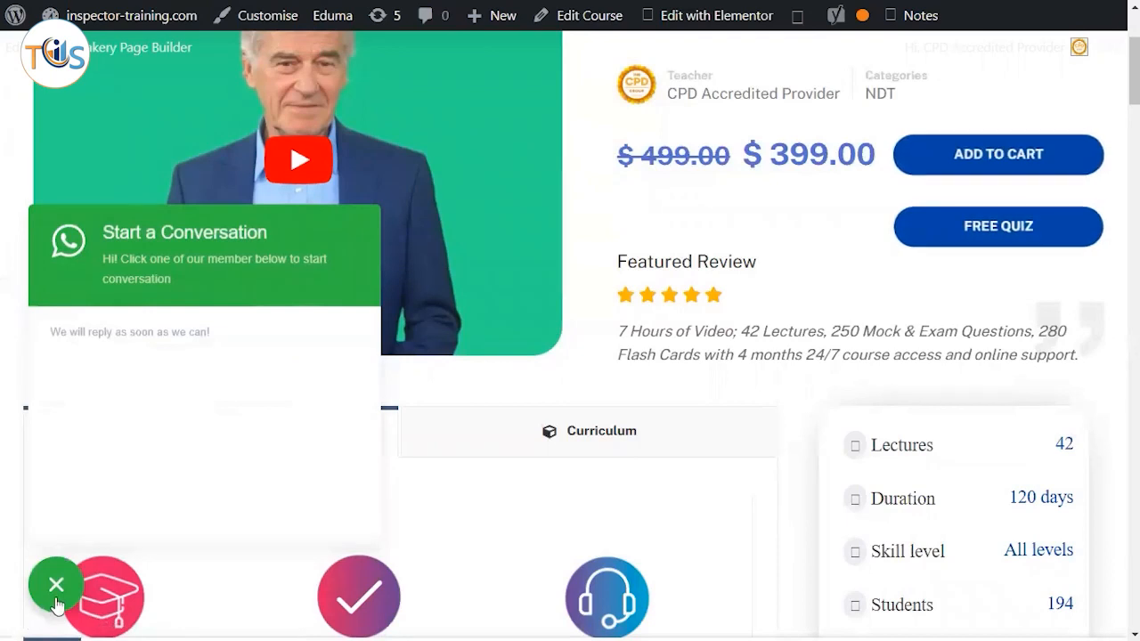
left_click(56, 584)
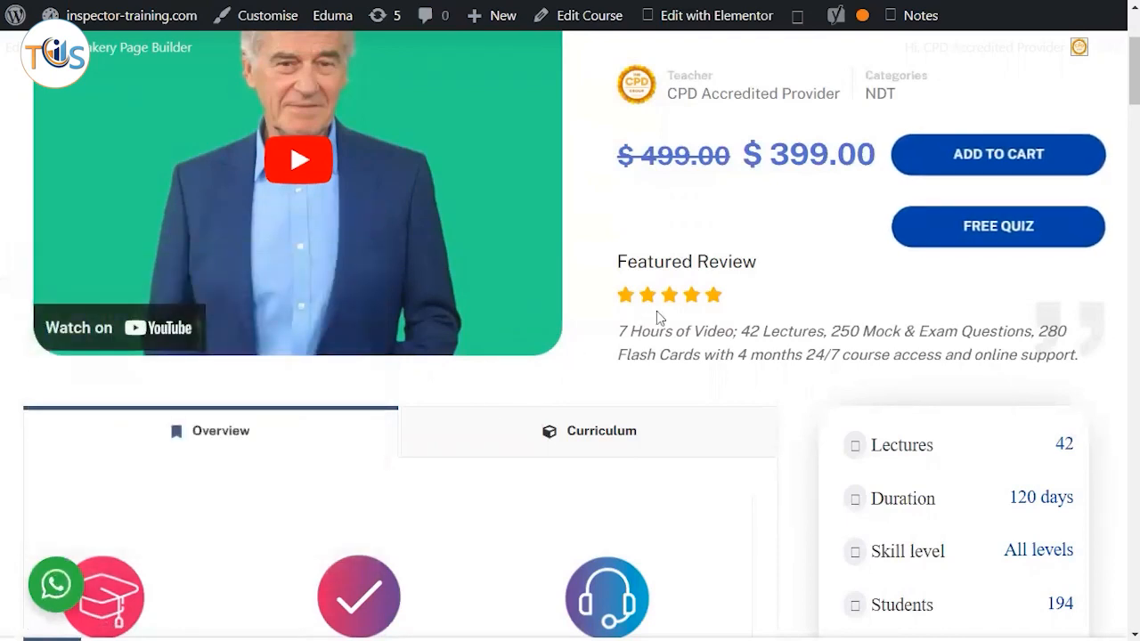
mouse_move(717, 507)
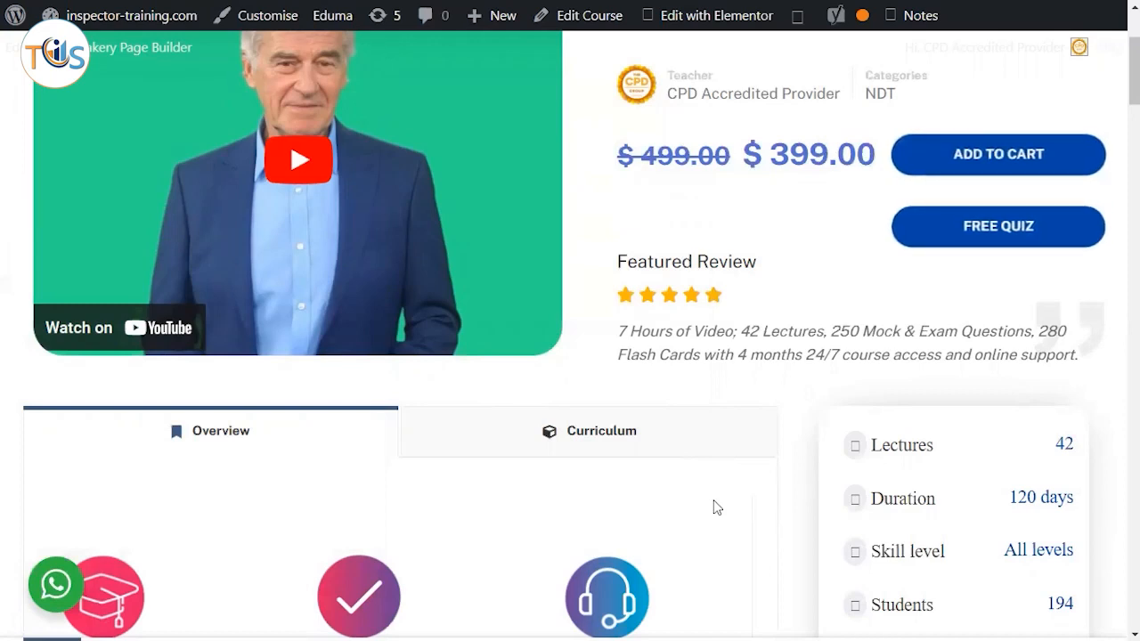
mouse_move(998, 154)
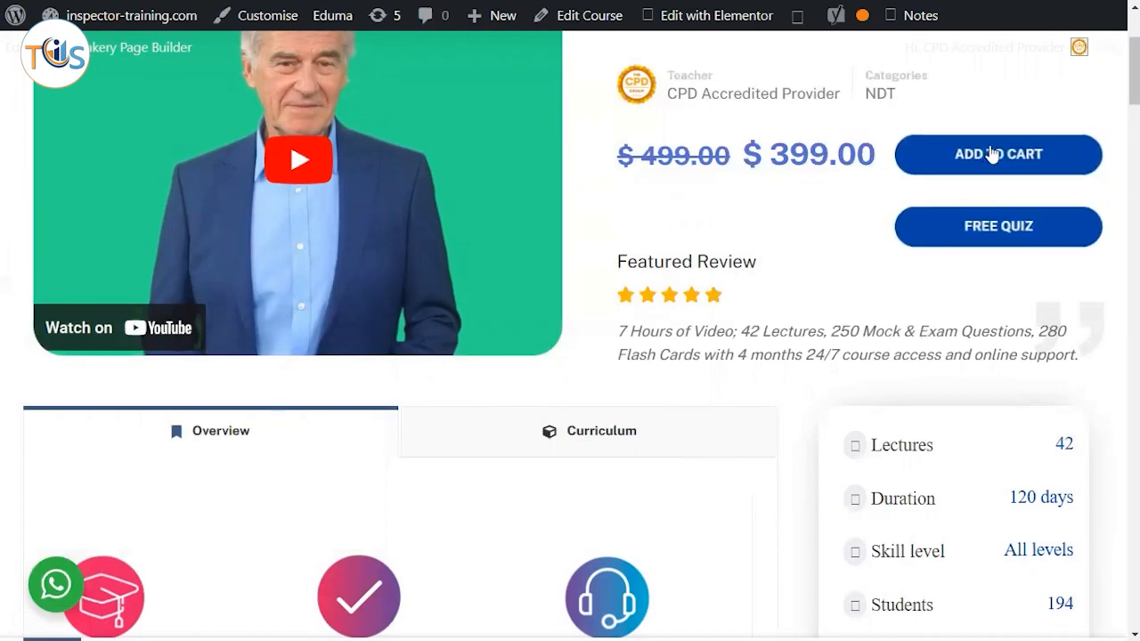
left_click(998, 154)
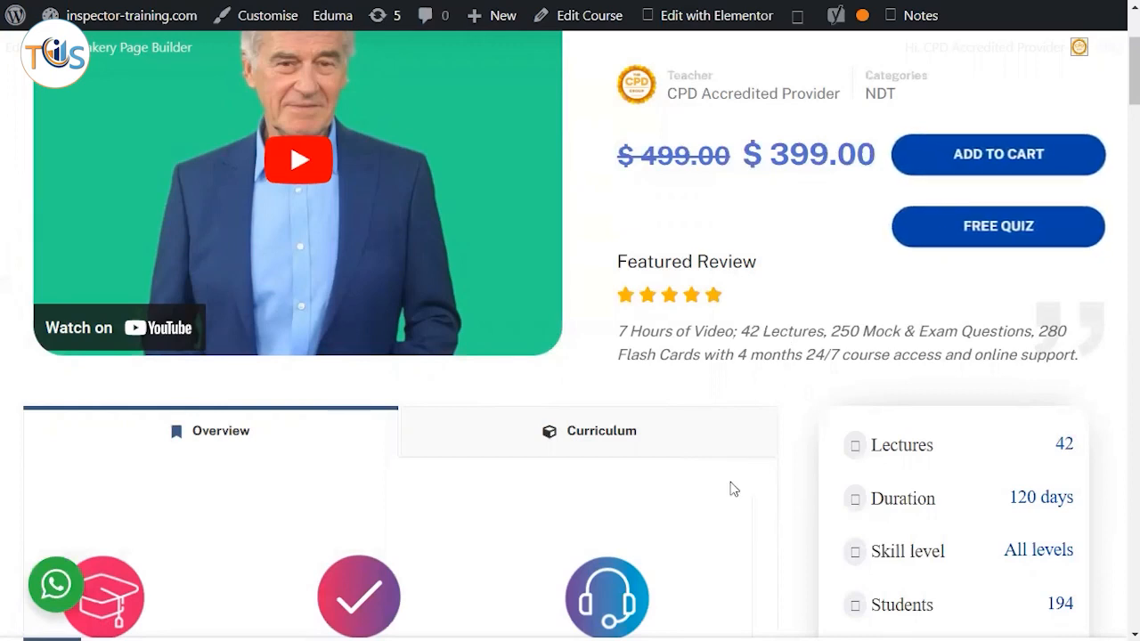
mouse_move(600, 443)
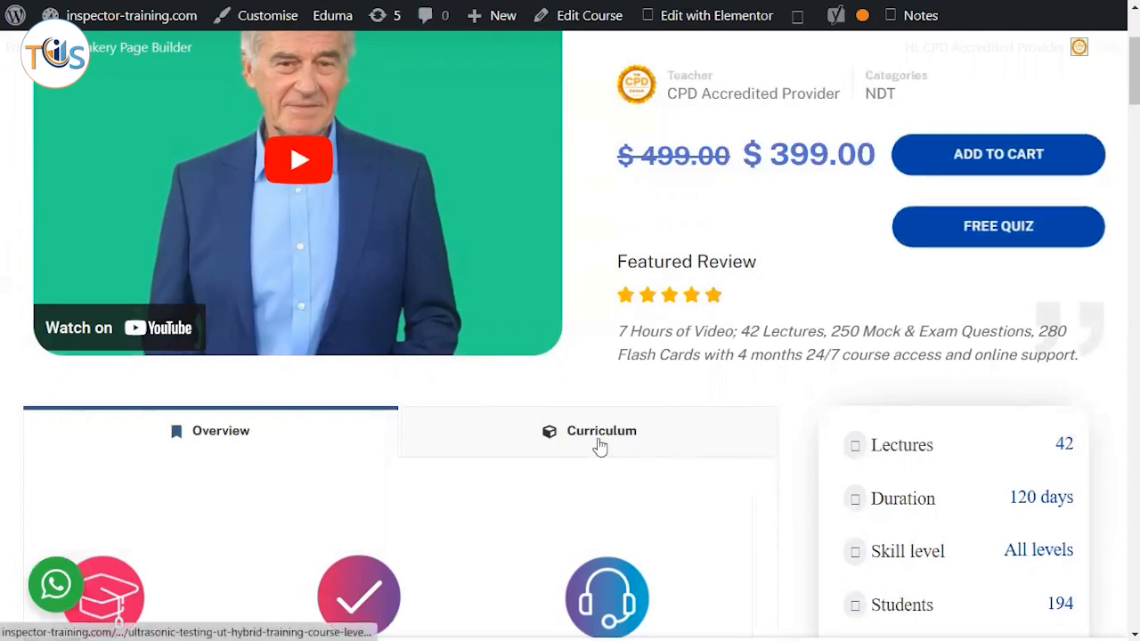